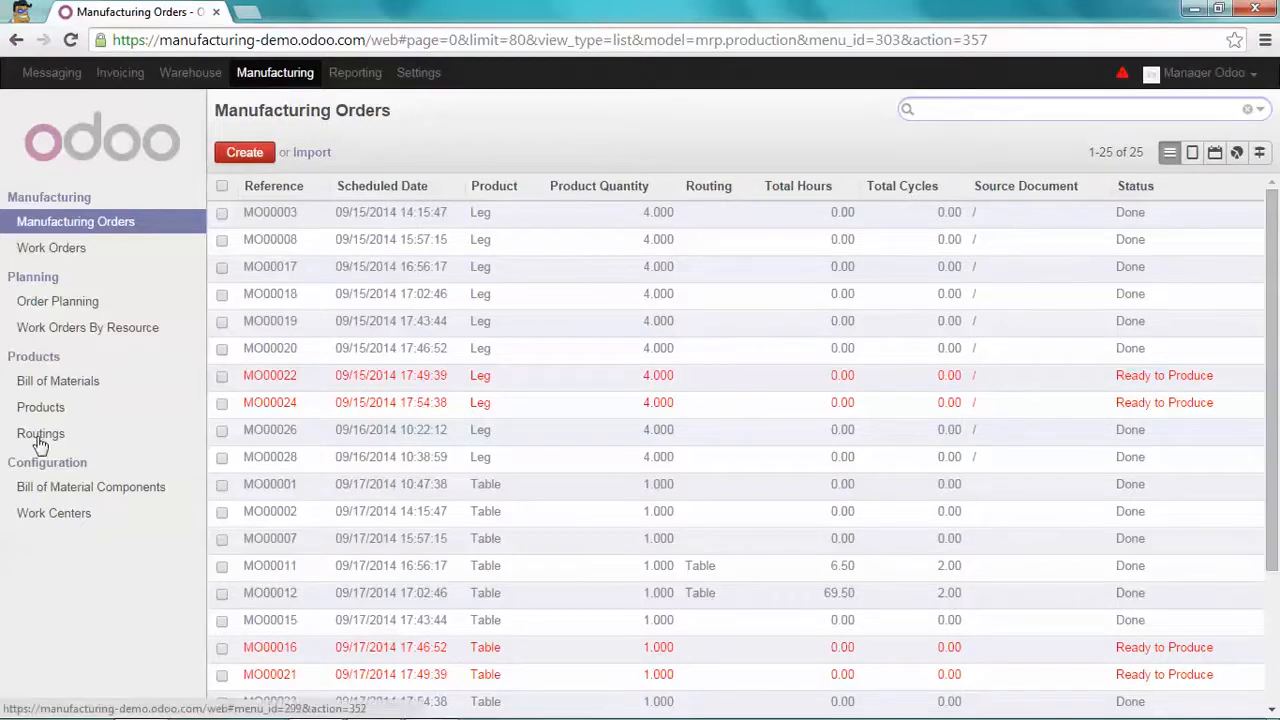
Step: Start a new routing named 'Subcontracting'
{"action": "left_click", "coordinate": [41, 433]}
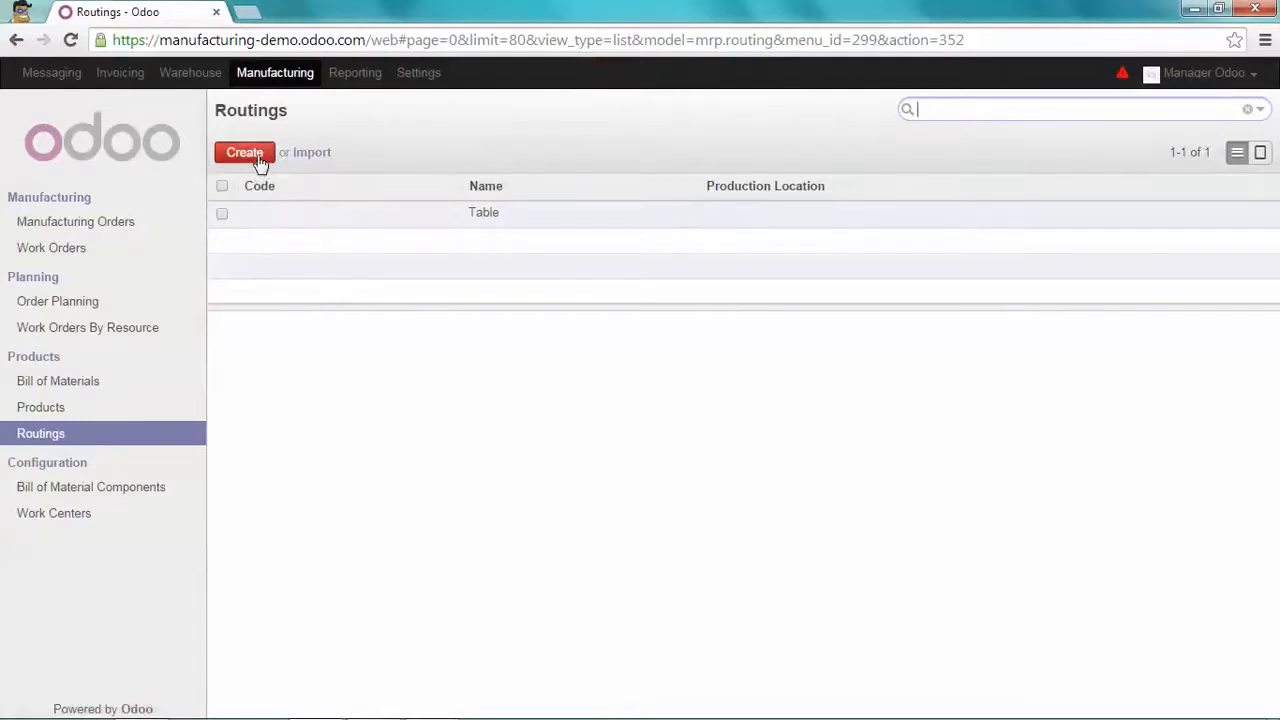
{"action": "left_click", "coordinate": [244, 152]}
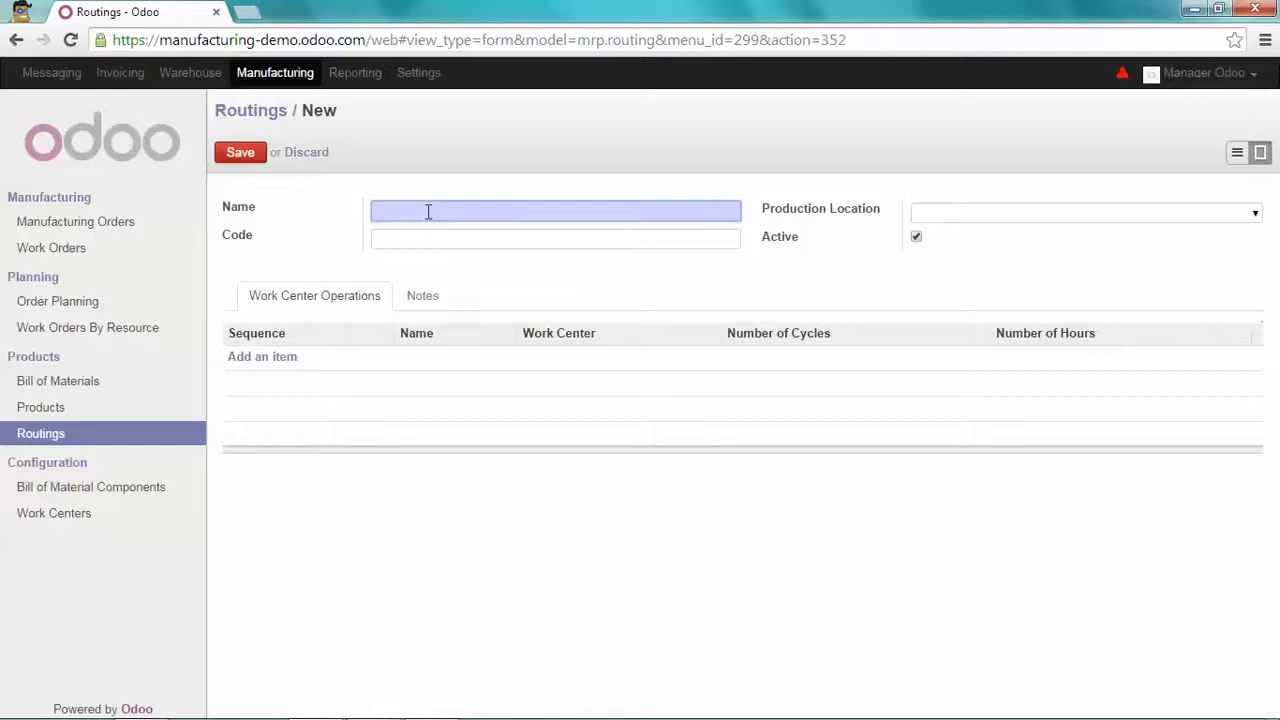
{"action": "type", "text": "Sub"}
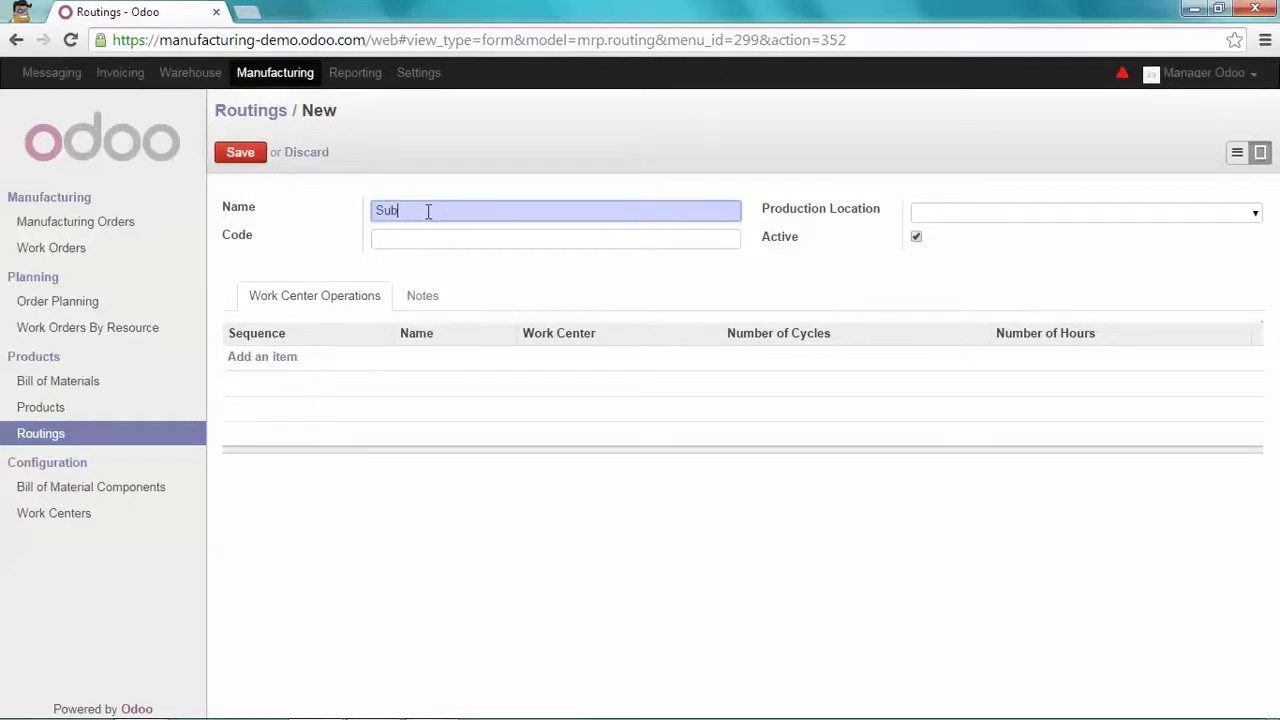
{"action": "type", "text": "contracting"}
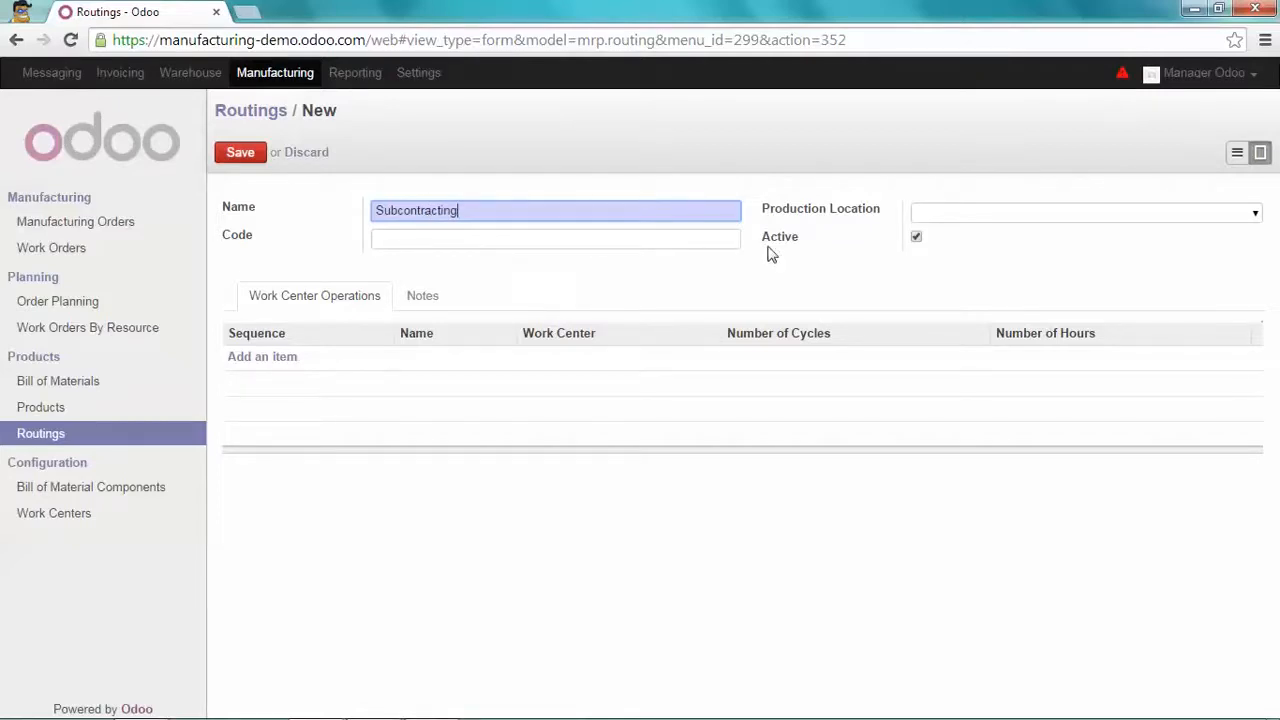
{"action": "mouse_move", "coordinate": [845, 215]}
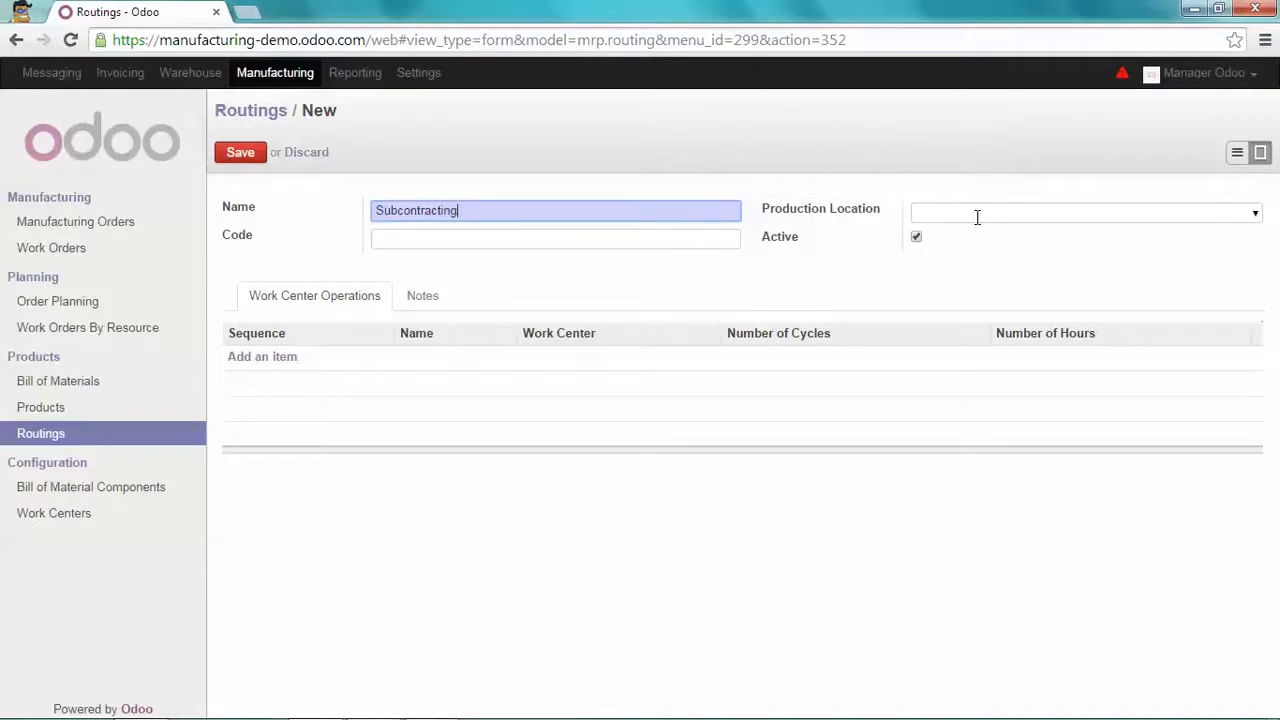
Step: Set the routing's production location to Hammer Inc. Subcontracting and view its details
{"action": "type", "text": "ham"}
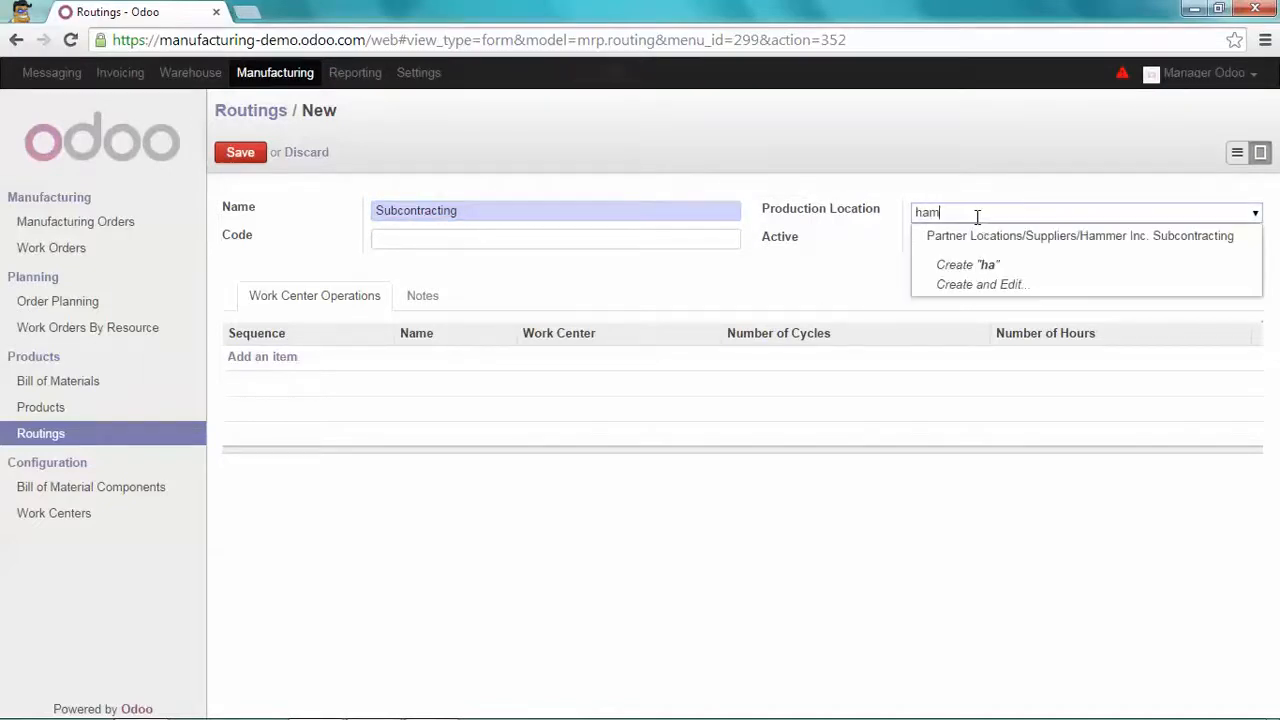
{"action": "type", "text": "m"}
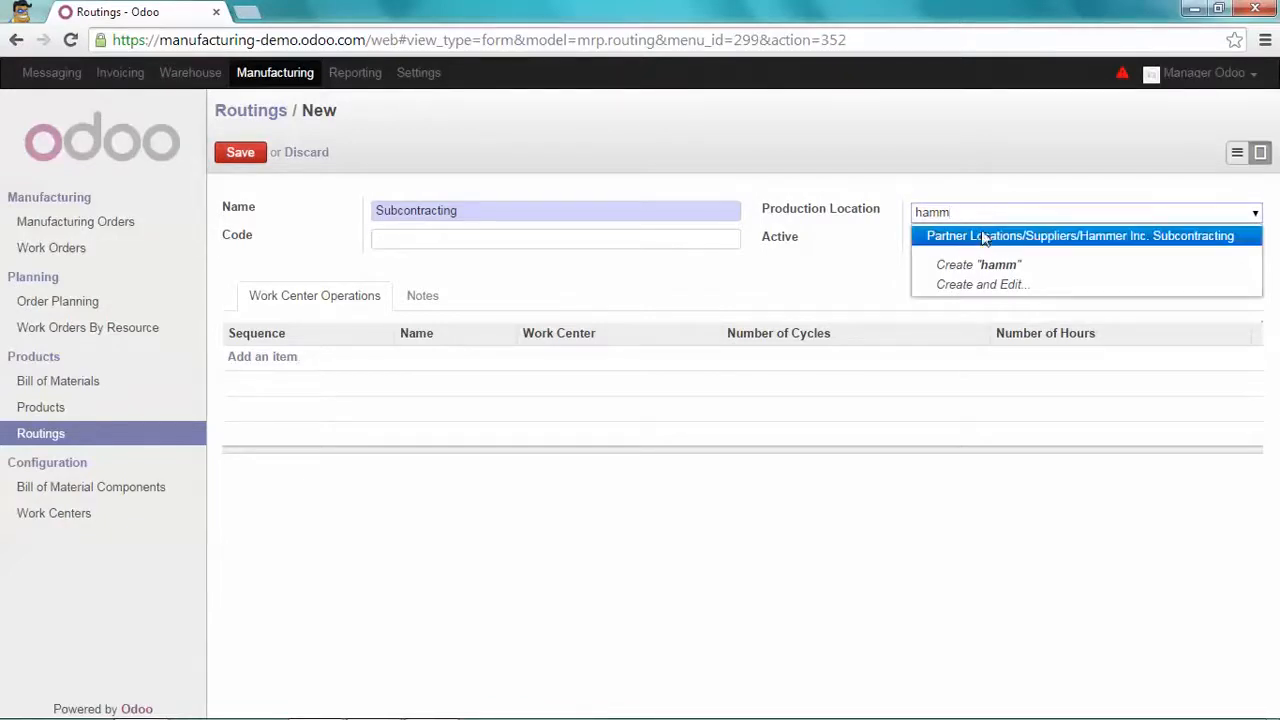
{"action": "left_click", "coordinate": [1080, 235]}
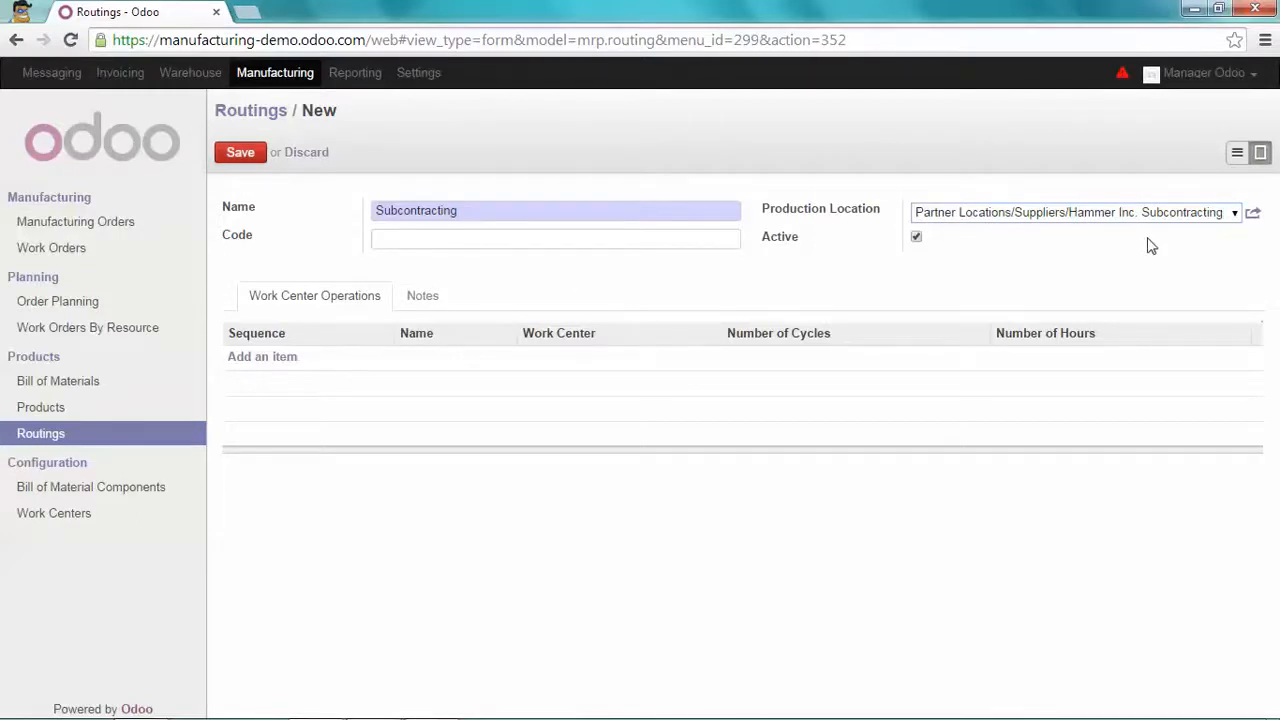
{"action": "left_click", "coordinate": [1253, 212]}
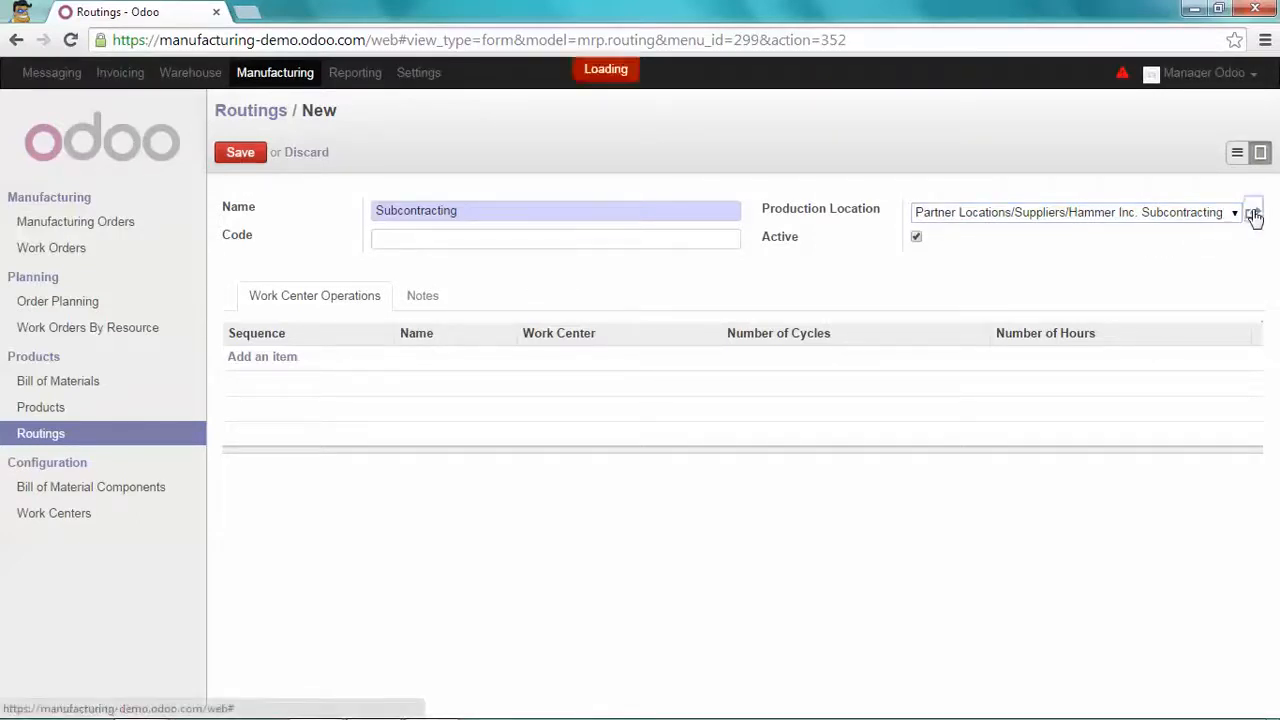
Step: Save the Hammer Inc. Subcontracting location details, then save the Subcontracting routing
{"action": "left_click", "coordinate": [1253, 212]}
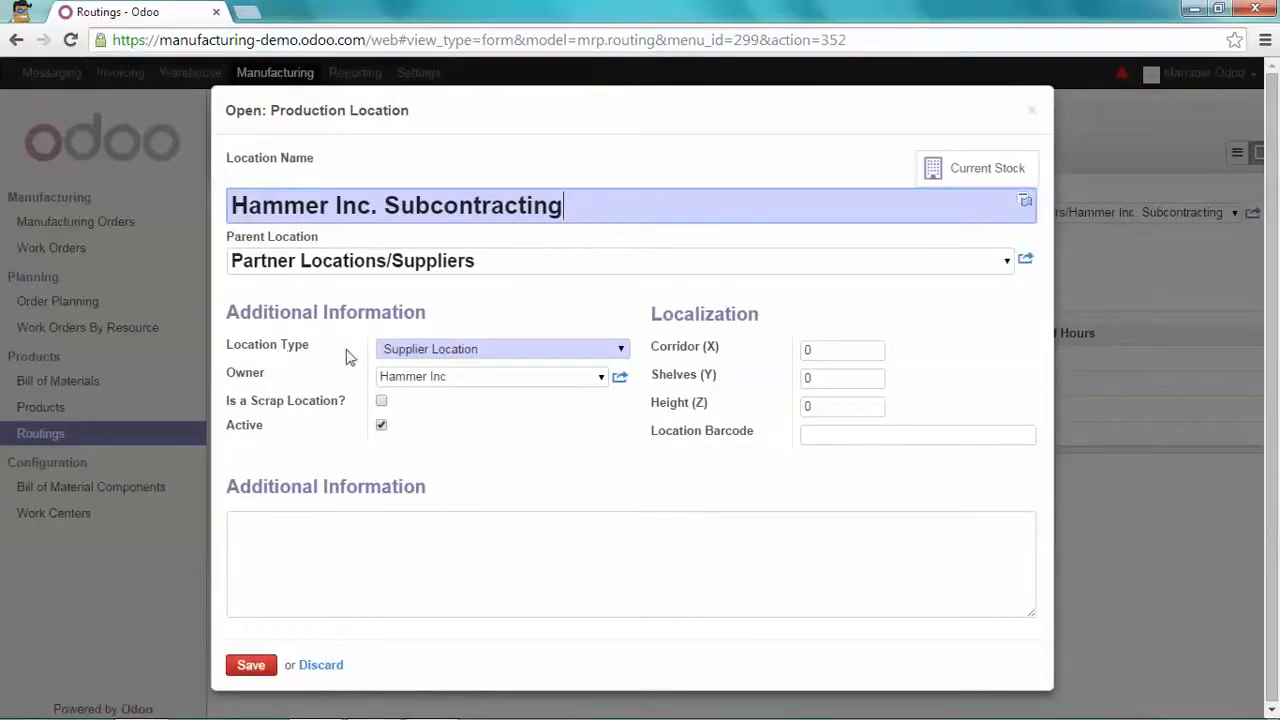
{"action": "mouse_move", "coordinate": [362, 341]}
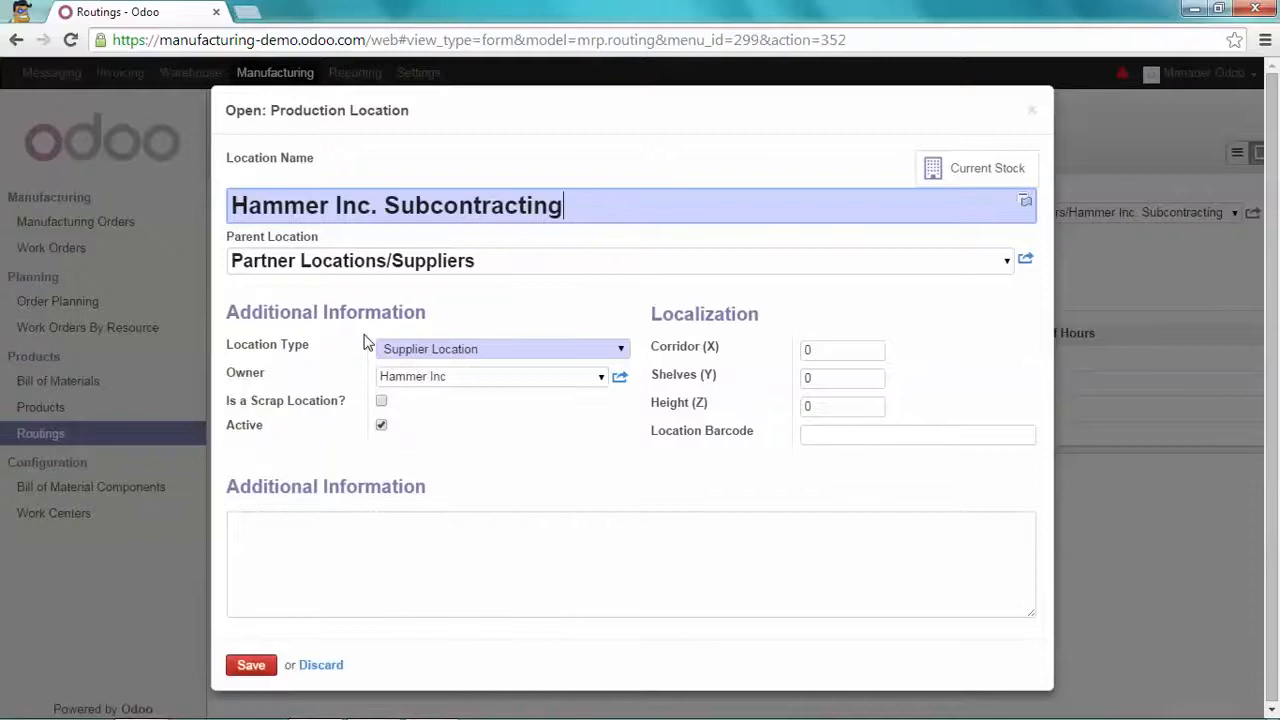
{"action": "mouse_move", "coordinate": [355, 375]}
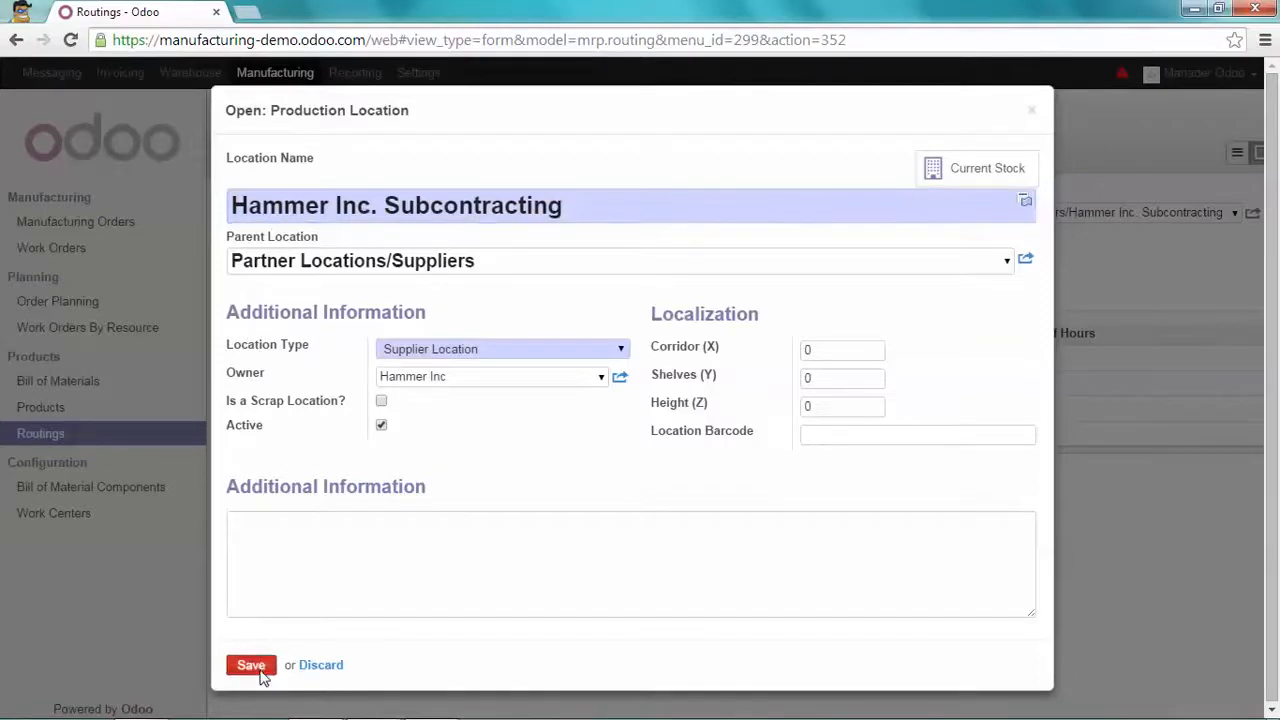
{"action": "left_click", "coordinate": [250, 665]}
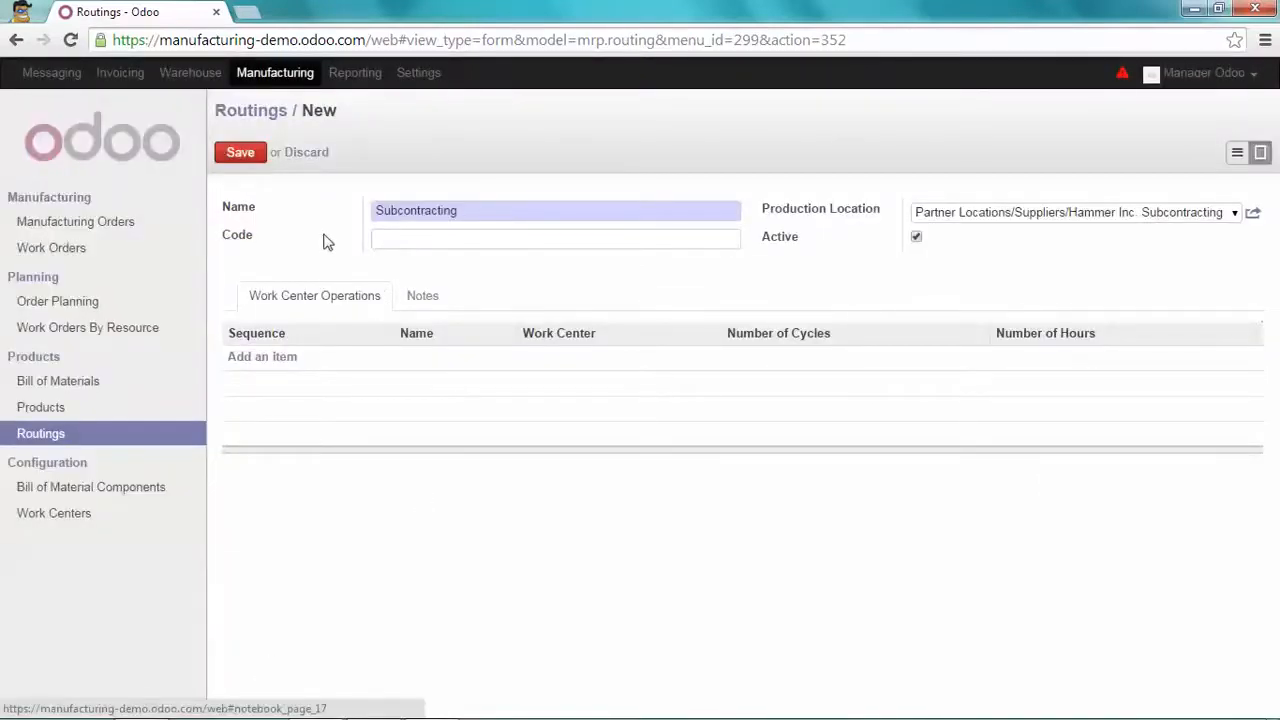
{"action": "left_click", "coordinate": [240, 152]}
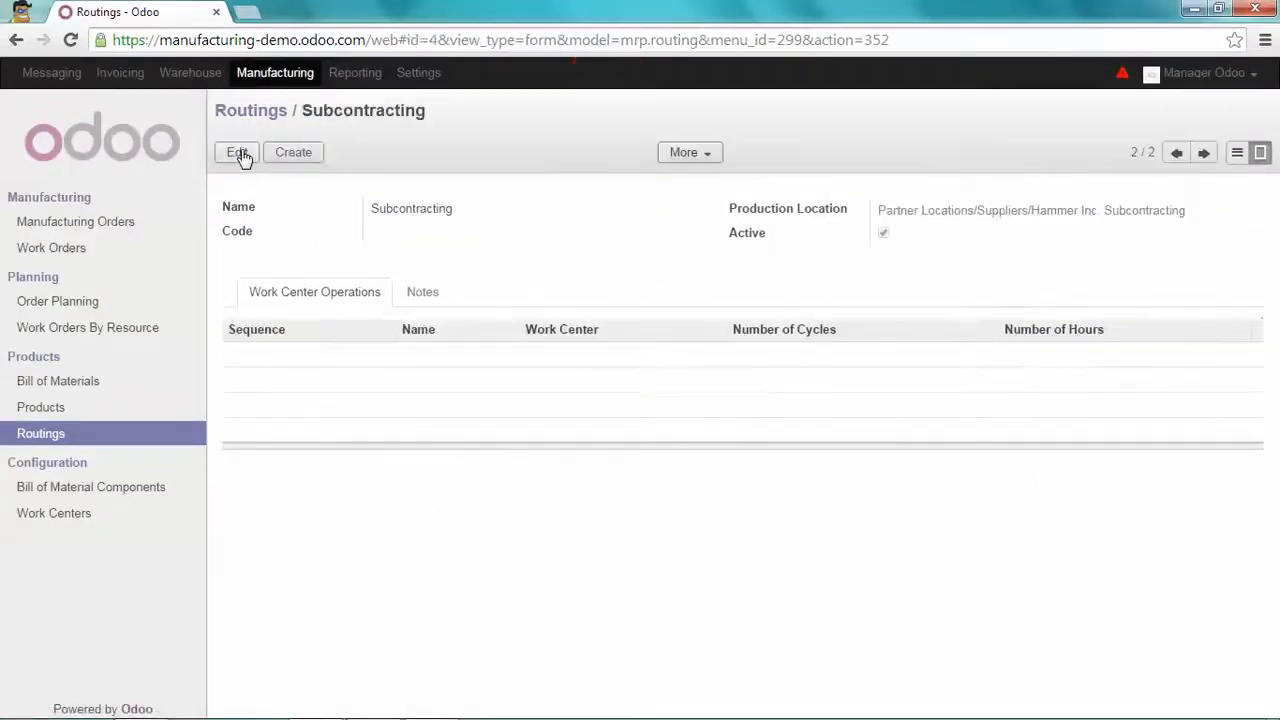
{"action": "mouse_move", "coordinate": [251, 110]}
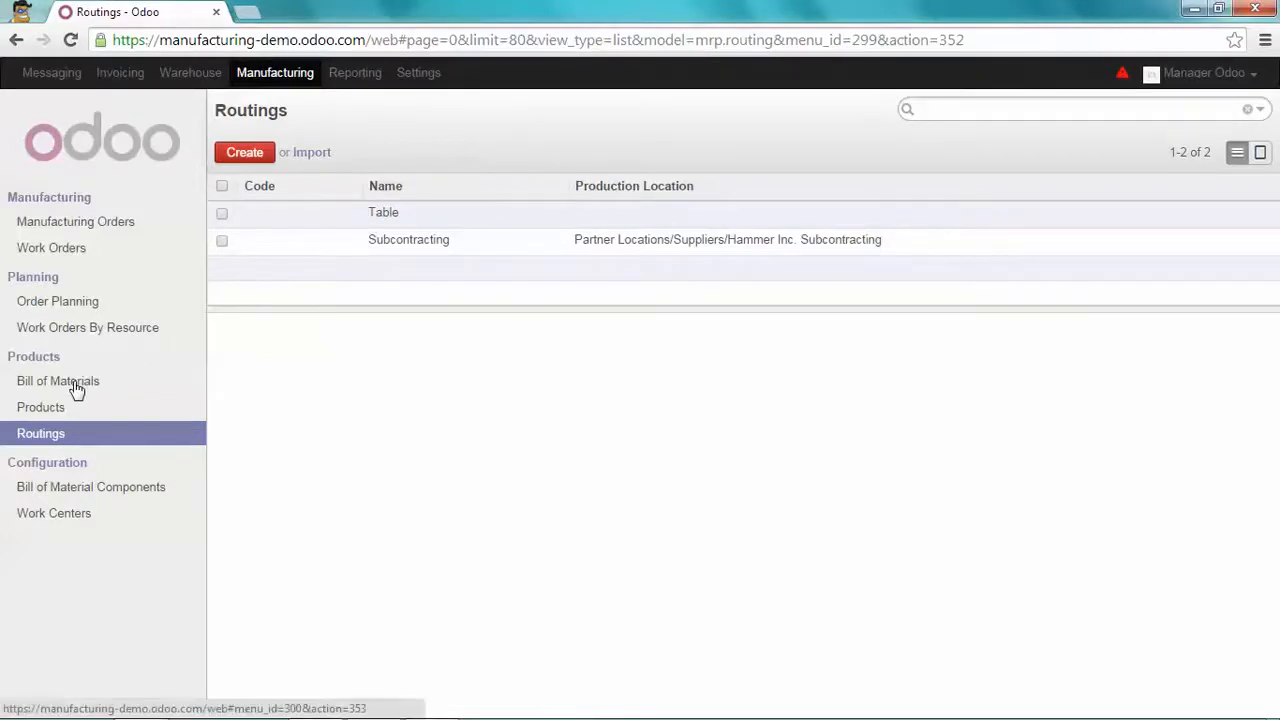
Step: Change the Table bill of materials' routing to Subcontracting and save it
{"action": "left_click", "coordinate": [58, 381]}
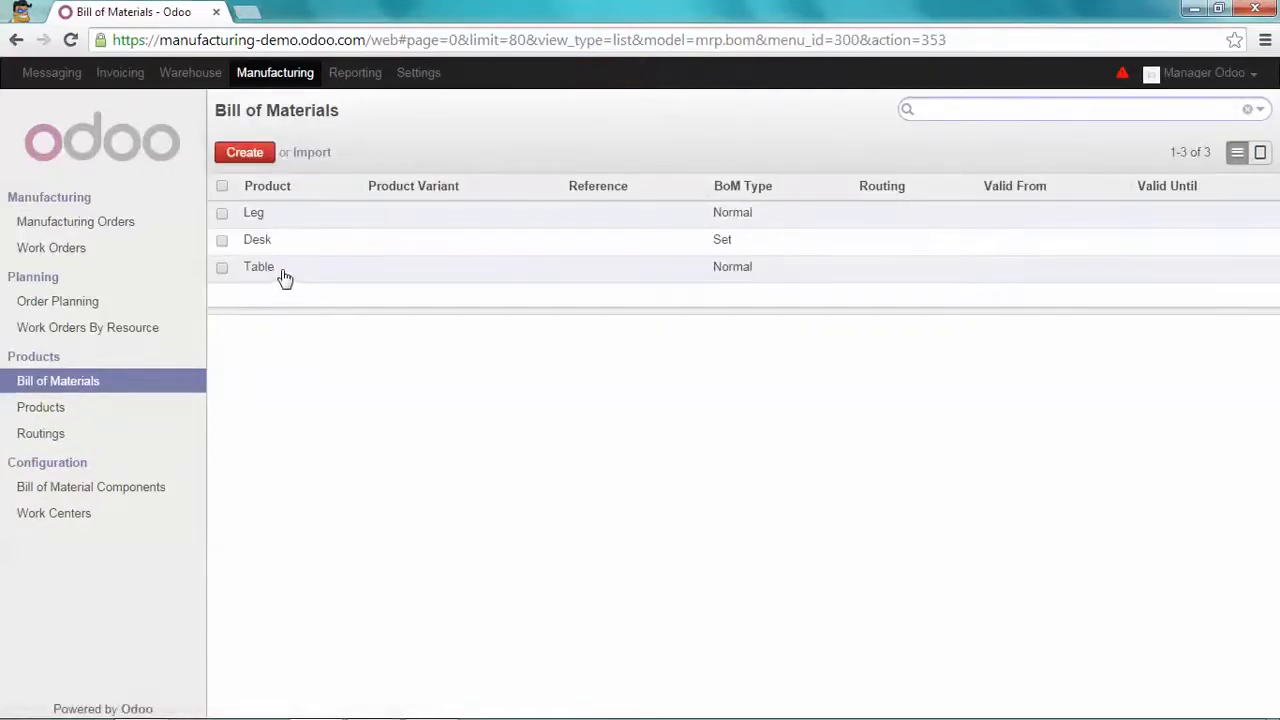
{"action": "left_click", "coordinate": [258, 266]}
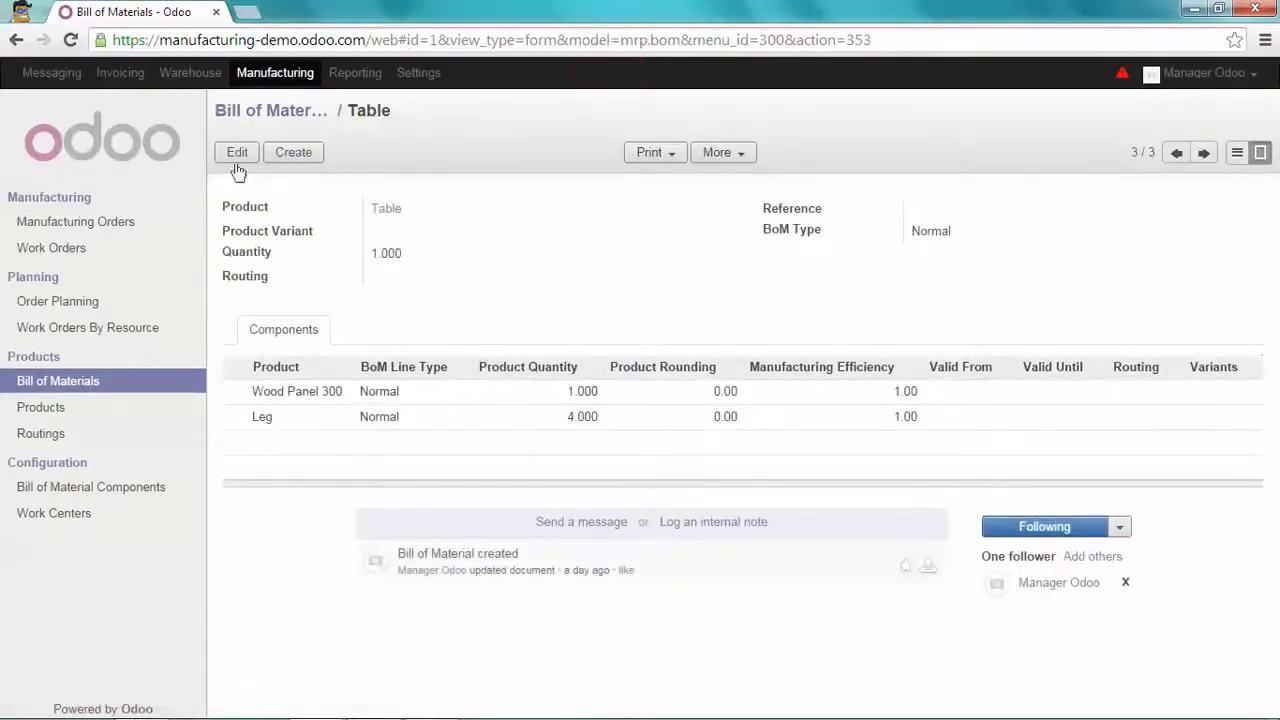
{"action": "left_click", "coordinate": [237, 152]}
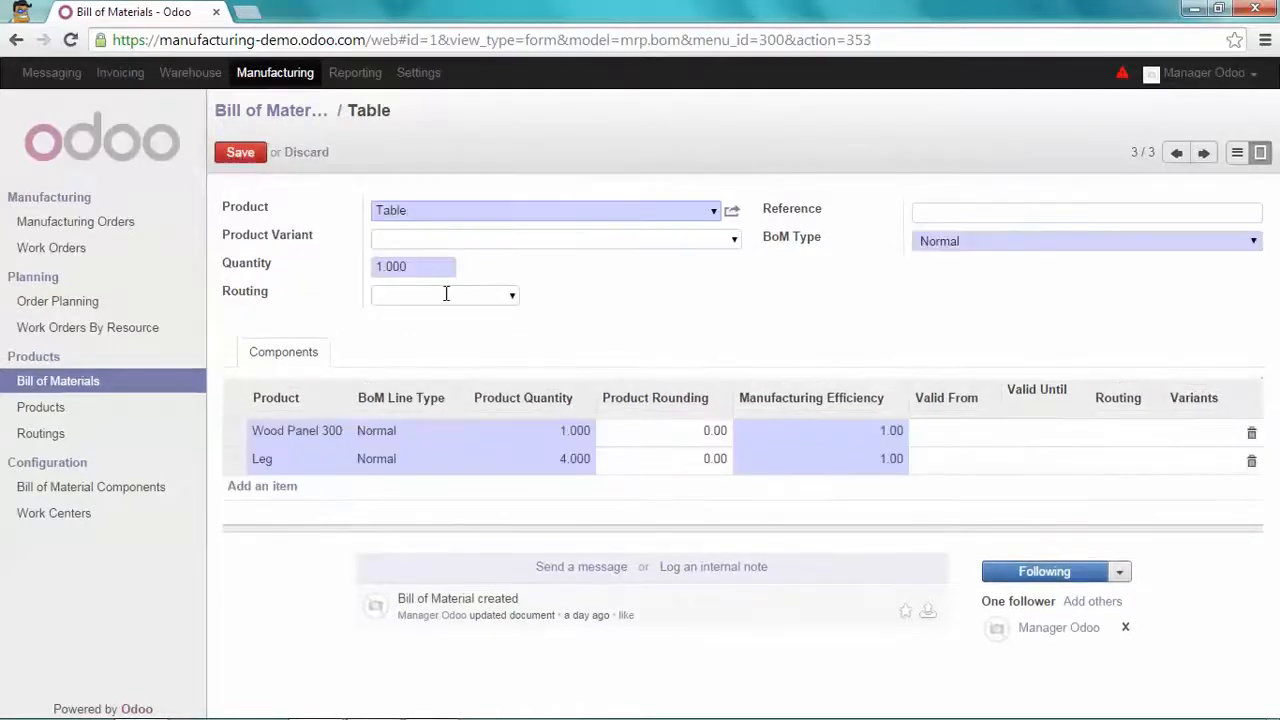
{"action": "left_click", "coordinate": [444, 294]}
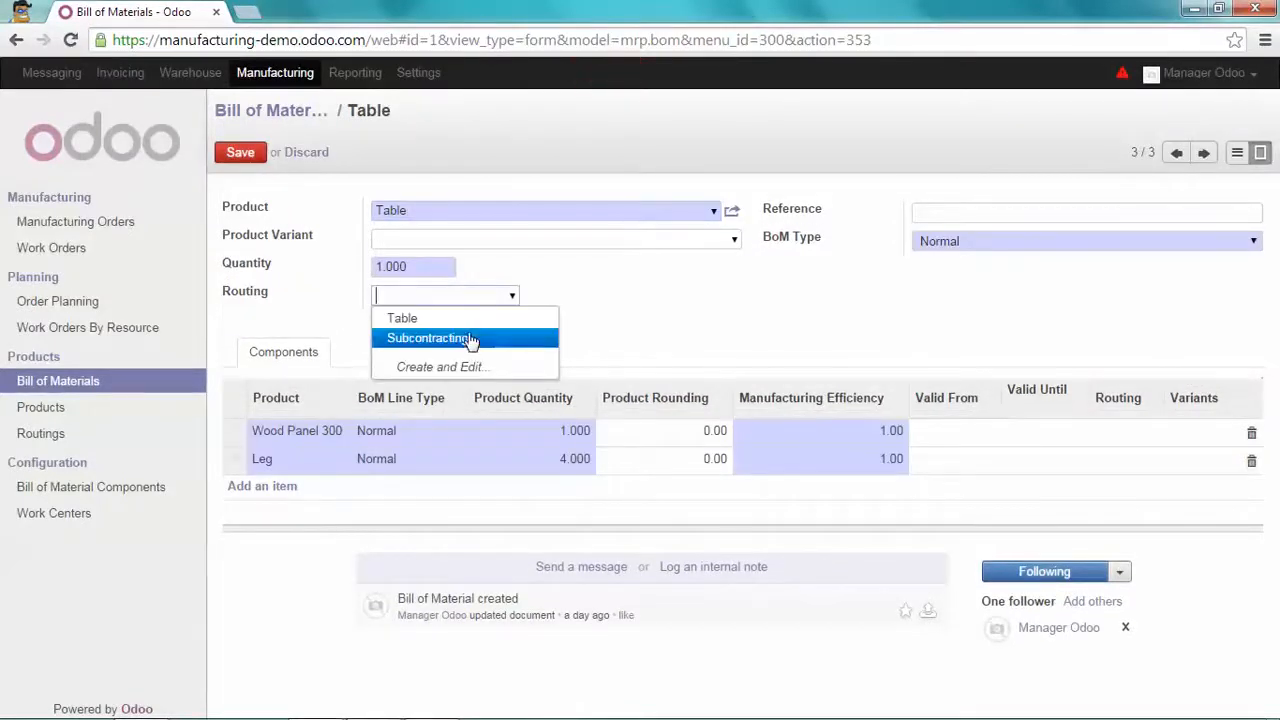
{"action": "left_click", "coordinate": [432, 337]}
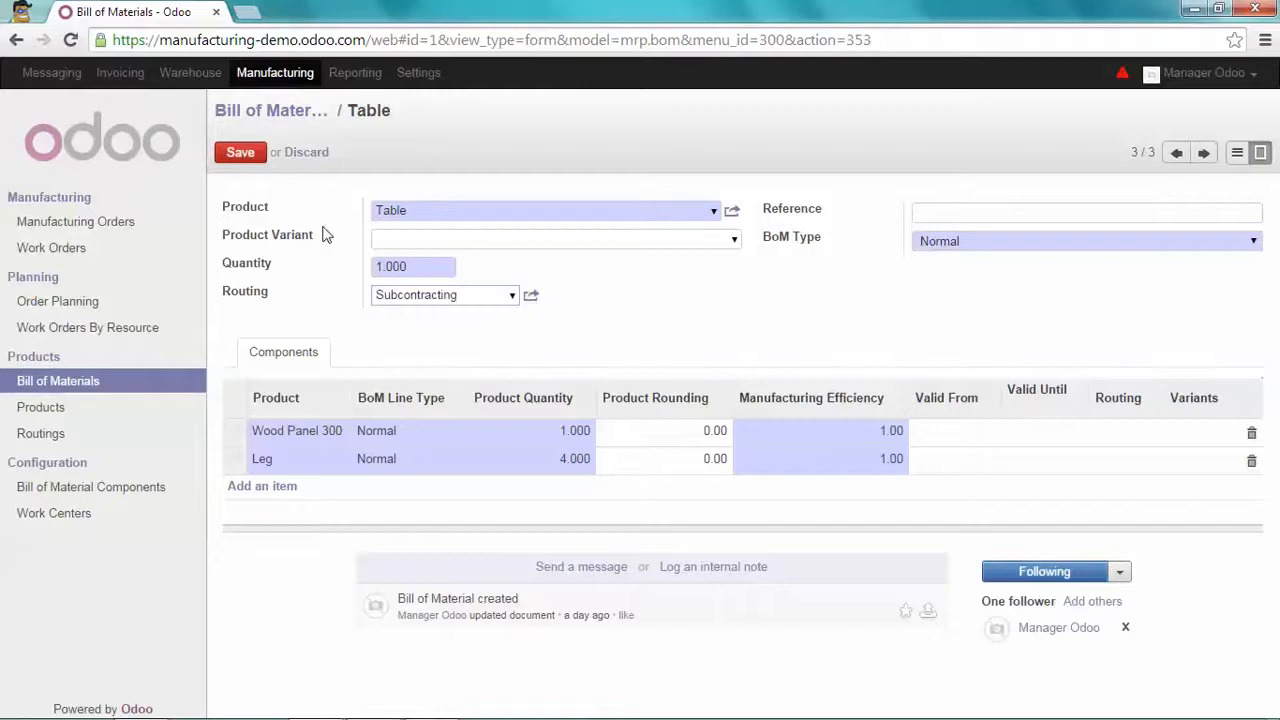
{"action": "left_click", "coordinate": [240, 152]}
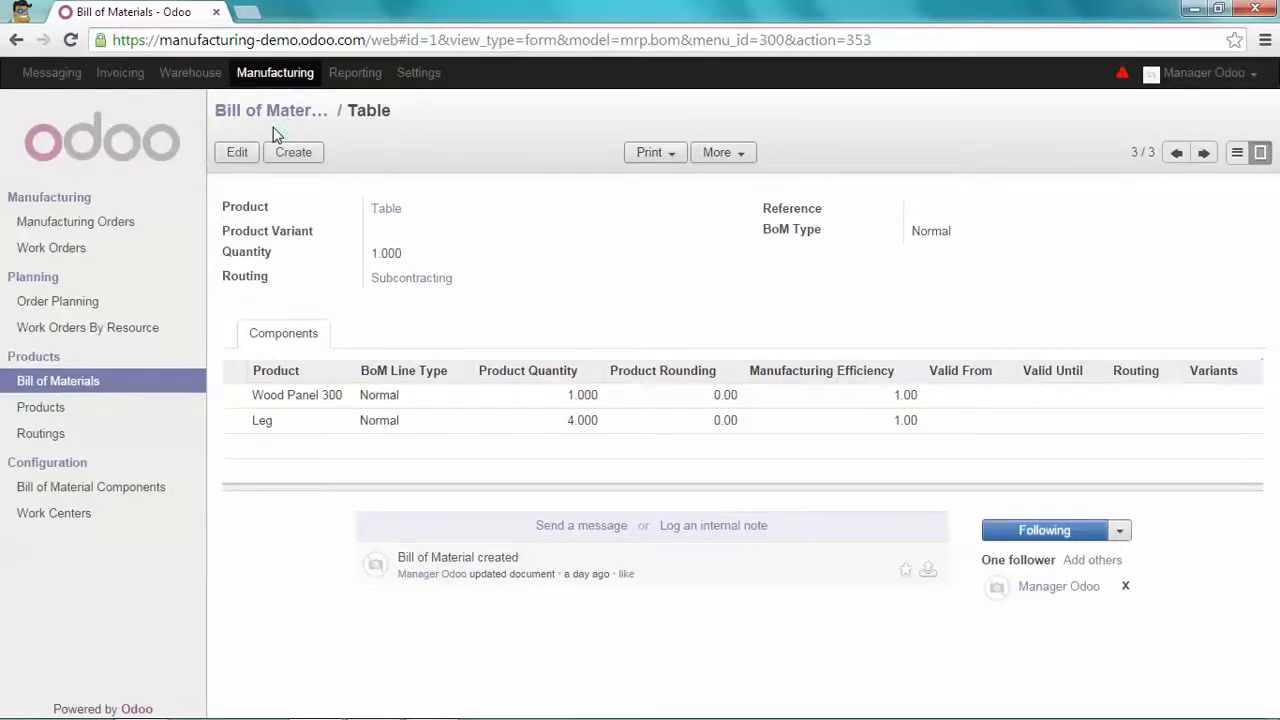
{"action": "left_click", "coordinate": [75, 221]}
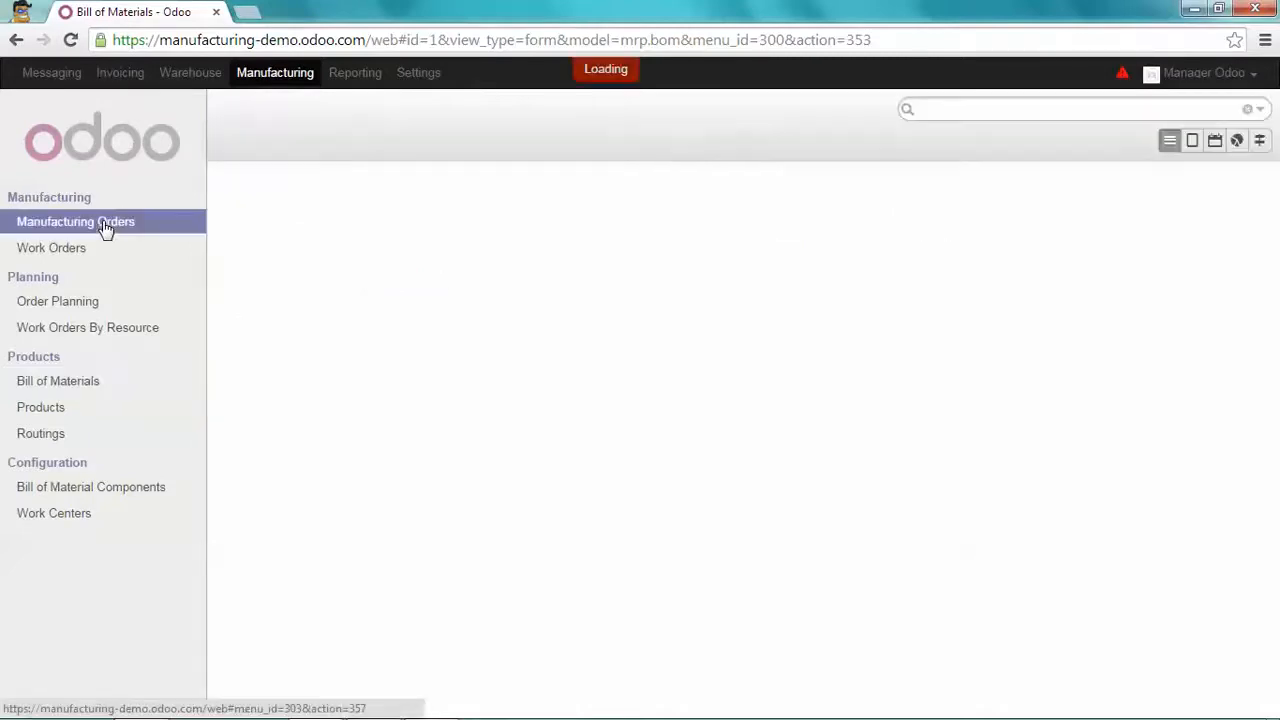
Step: Create and save manufacturing order MO00029 with Table as the product
{"action": "left_click", "coordinate": [76, 221]}
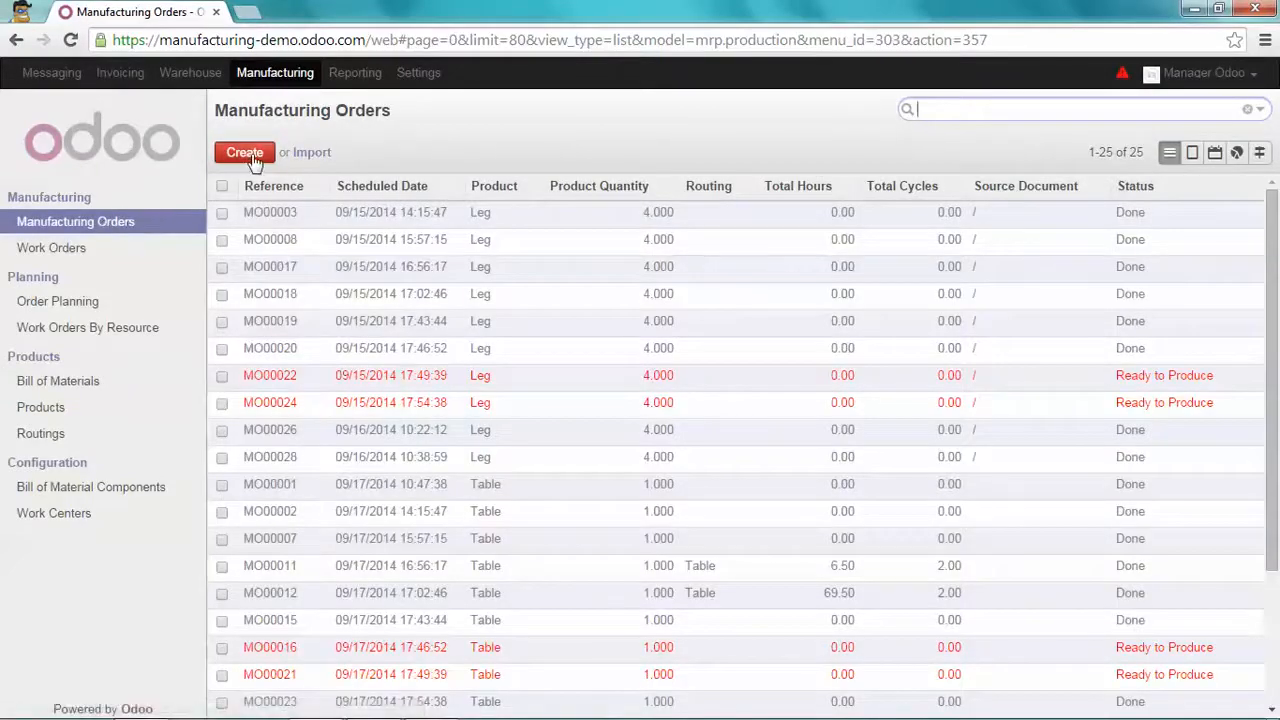
{"action": "left_click", "coordinate": [244, 152]}
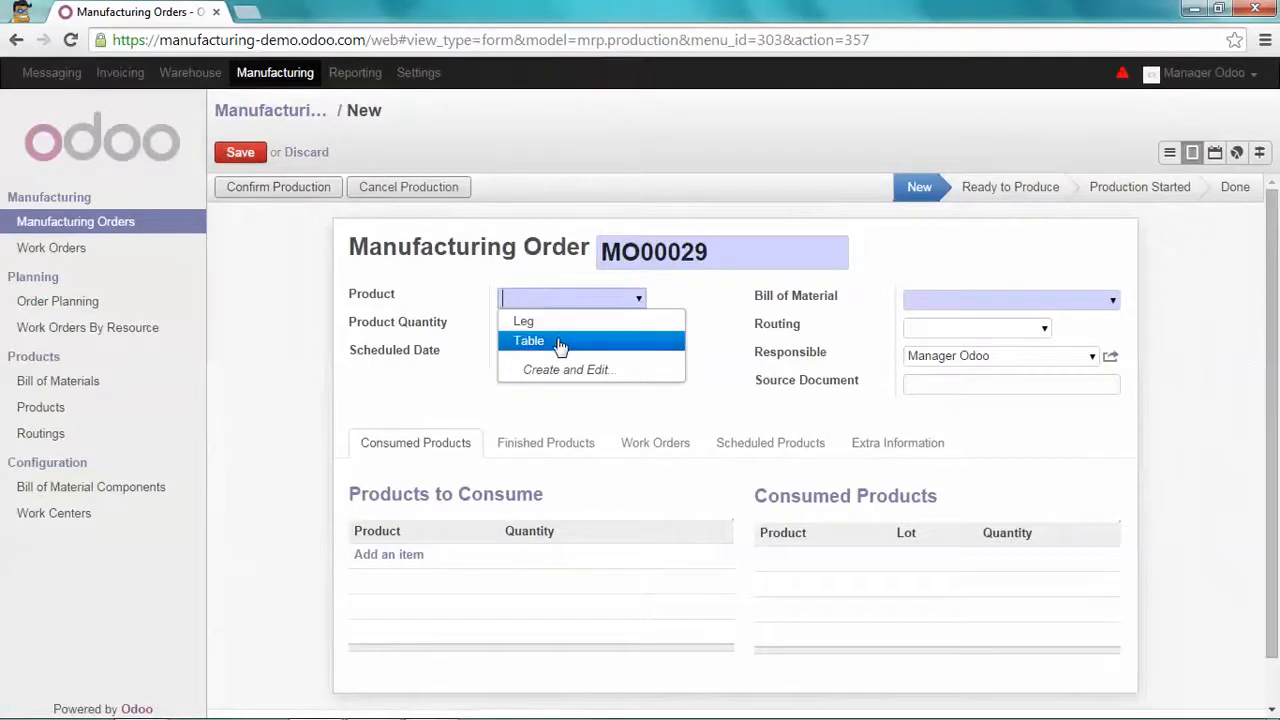
{"action": "left_click", "coordinate": [529, 341]}
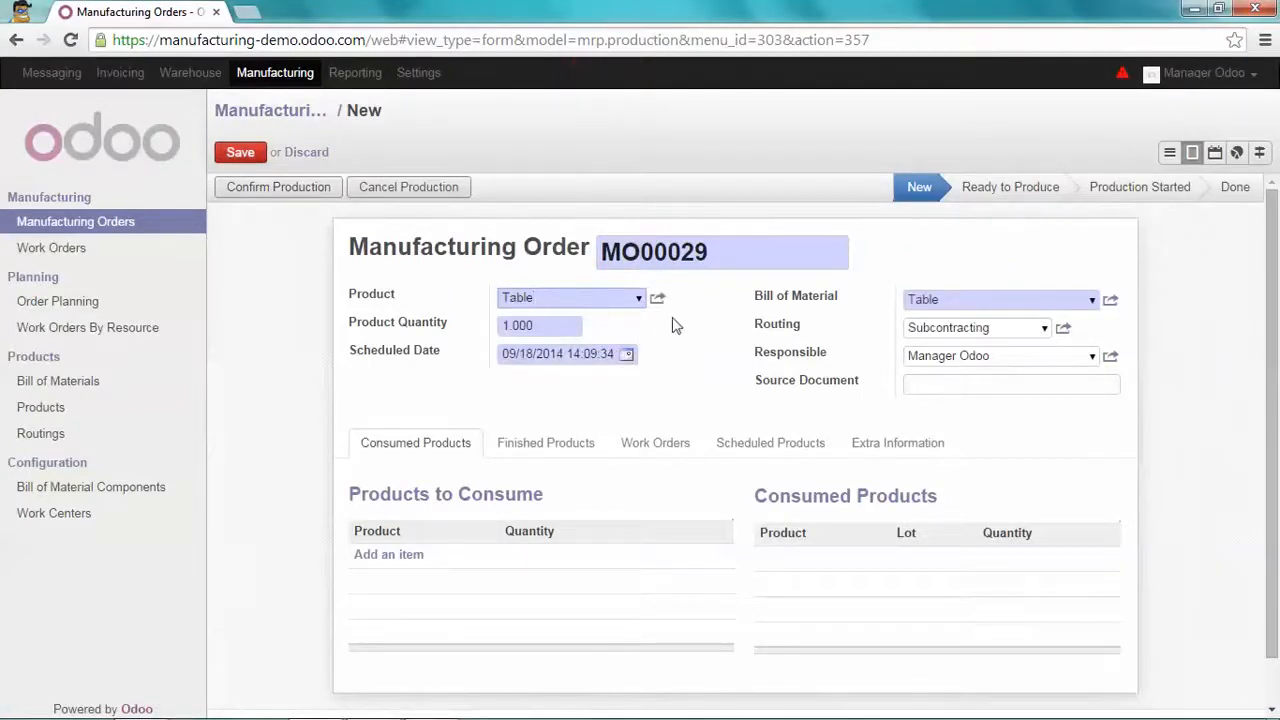
{"action": "mouse_move", "coordinate": [727, 307]}
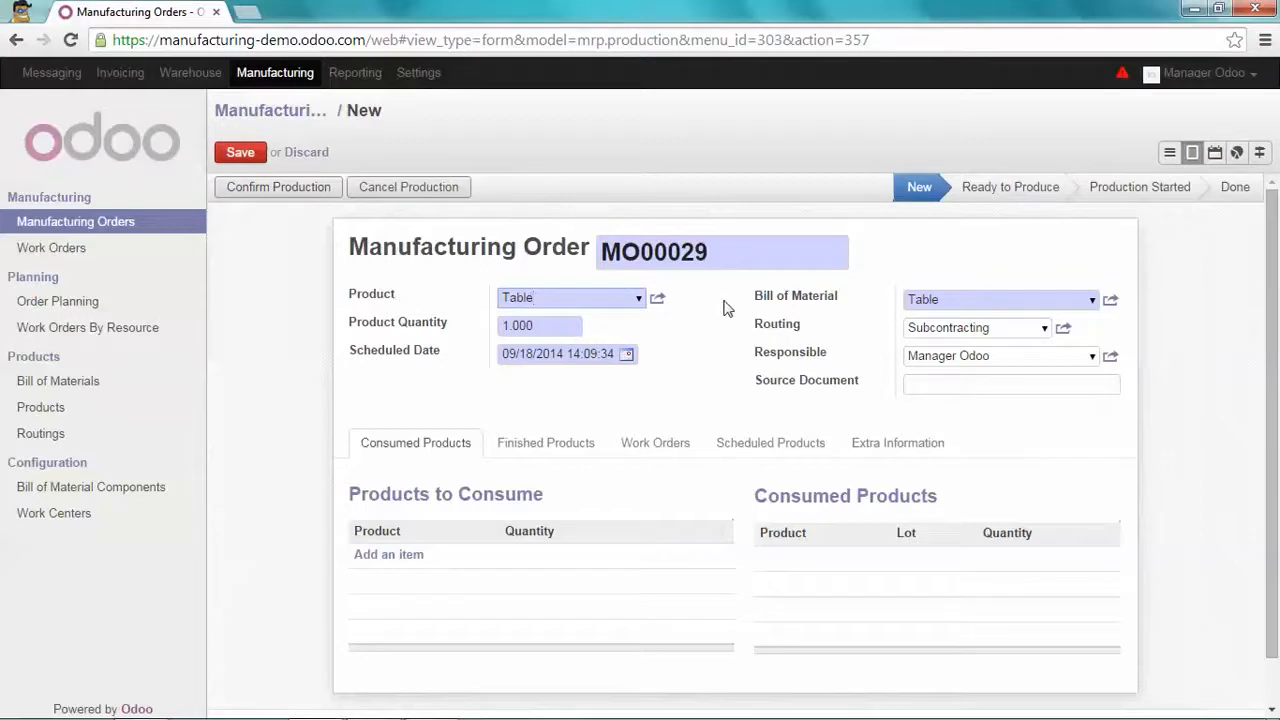
{"action": "mouse_move", "coordinate": [755, 305]}
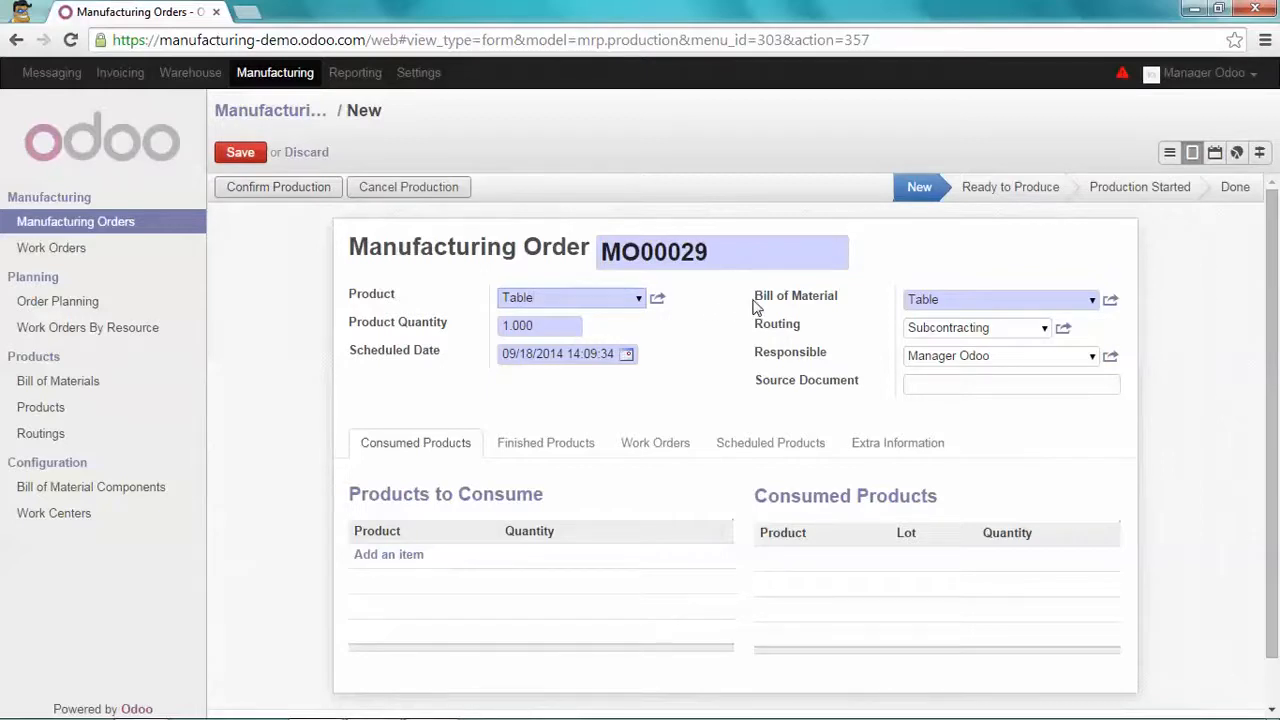
{"action": "mouse_move", "coordinate": [777, 323]}
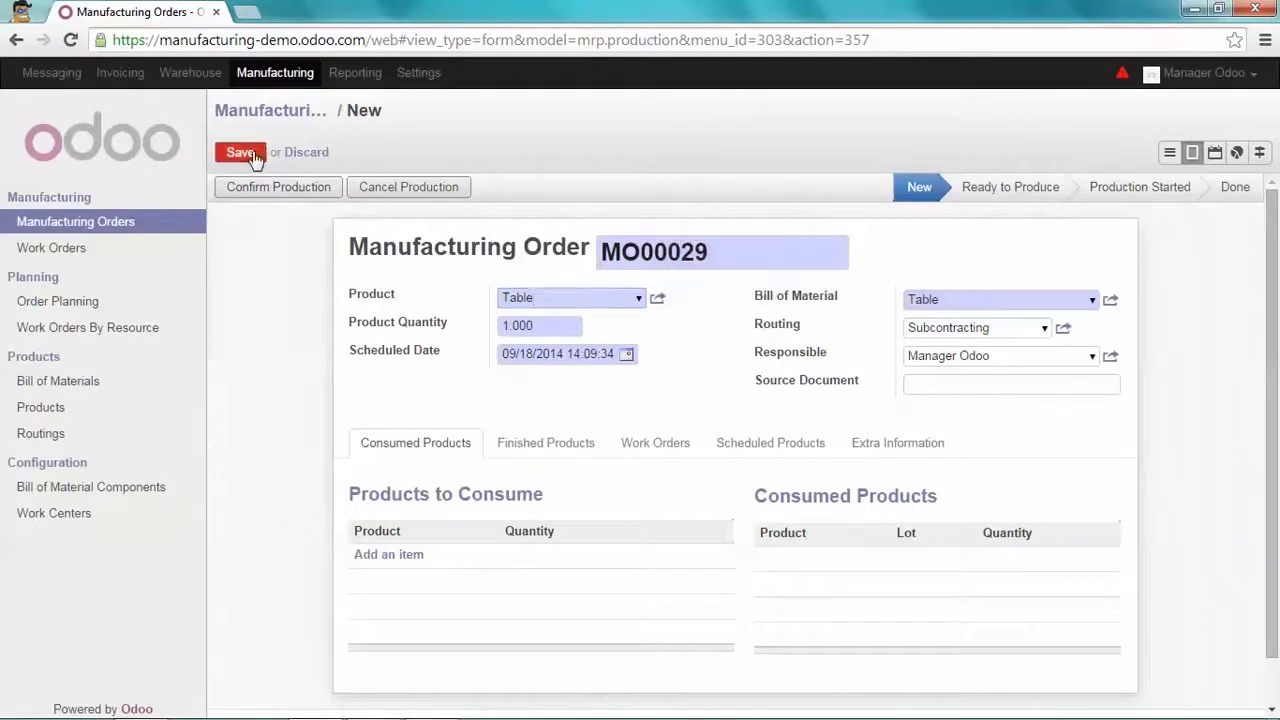
{"action": "left_click", "coordinate": [240, 152]}
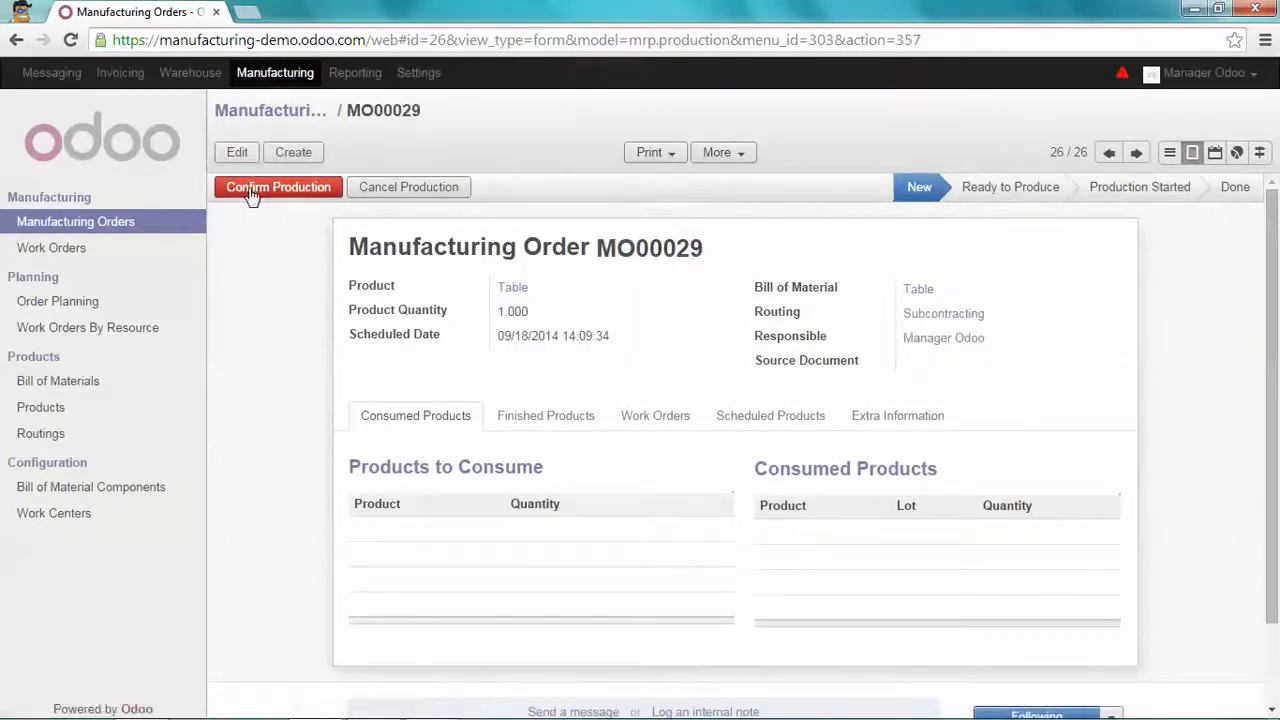
Step: Confirm production of MO00029, leaving Wood Panel 300 and four Legs to consume
{"action": "left_click", "coordinate": [278, 187]}
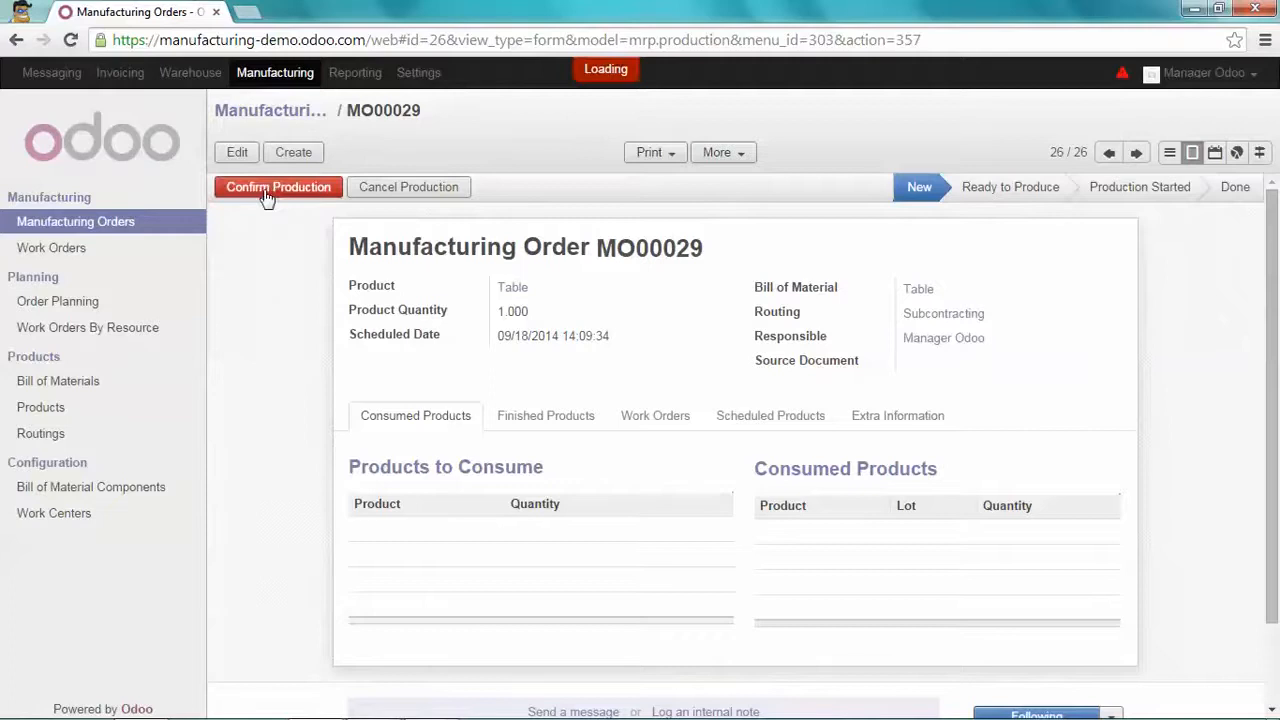
{"action": "left_click", "coordinate": [278, 187]}
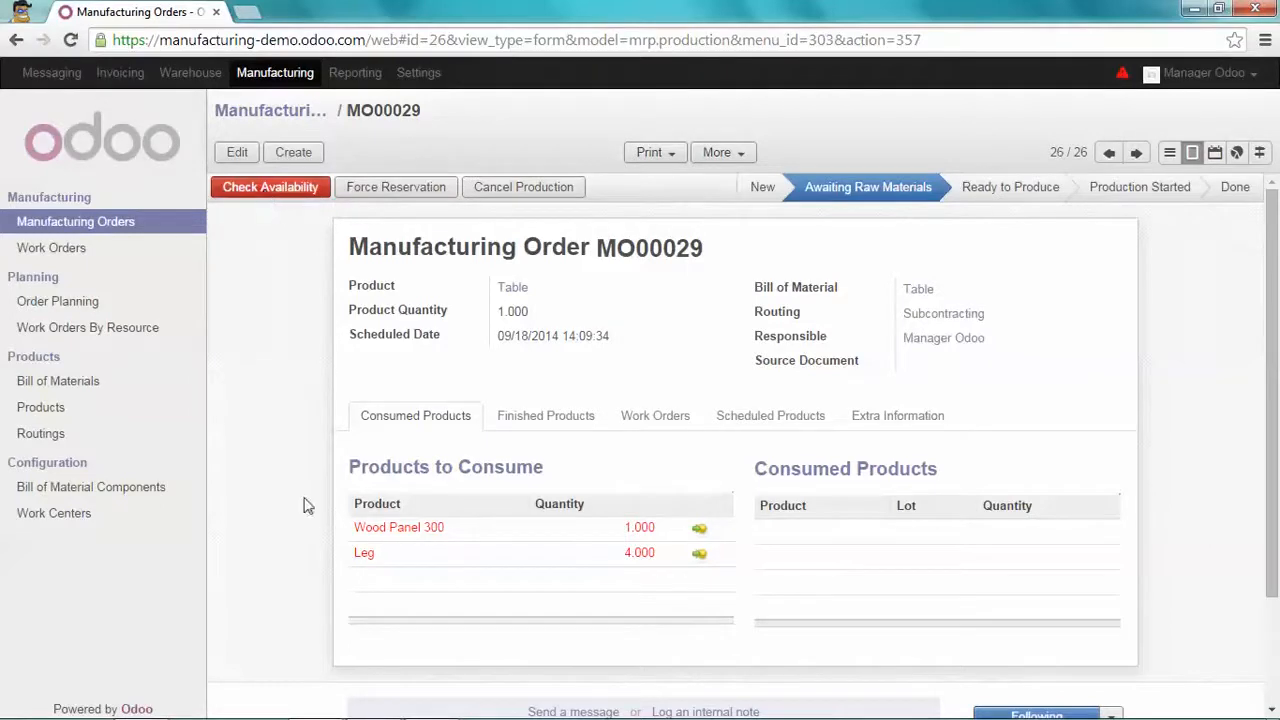
{"action": "mouse_move", "coordinate": [335, 540]}
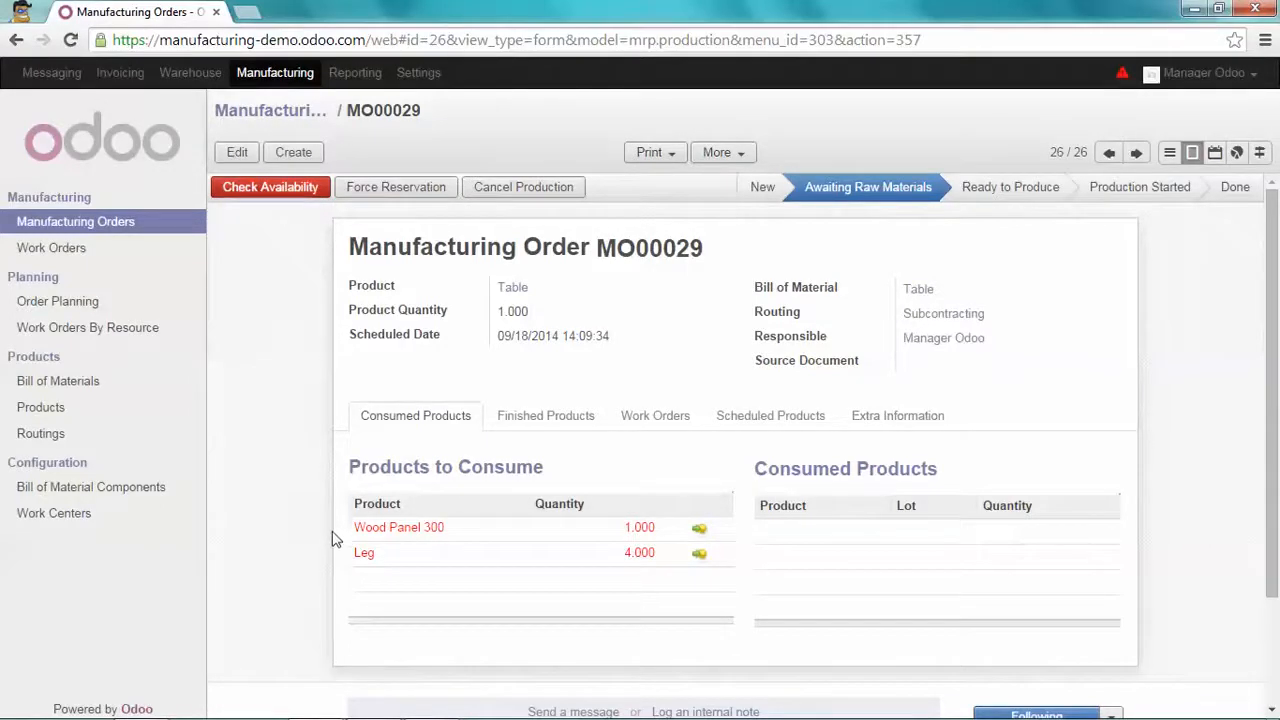
{"action": "mouse_move", "coordinate": [332, 557]}
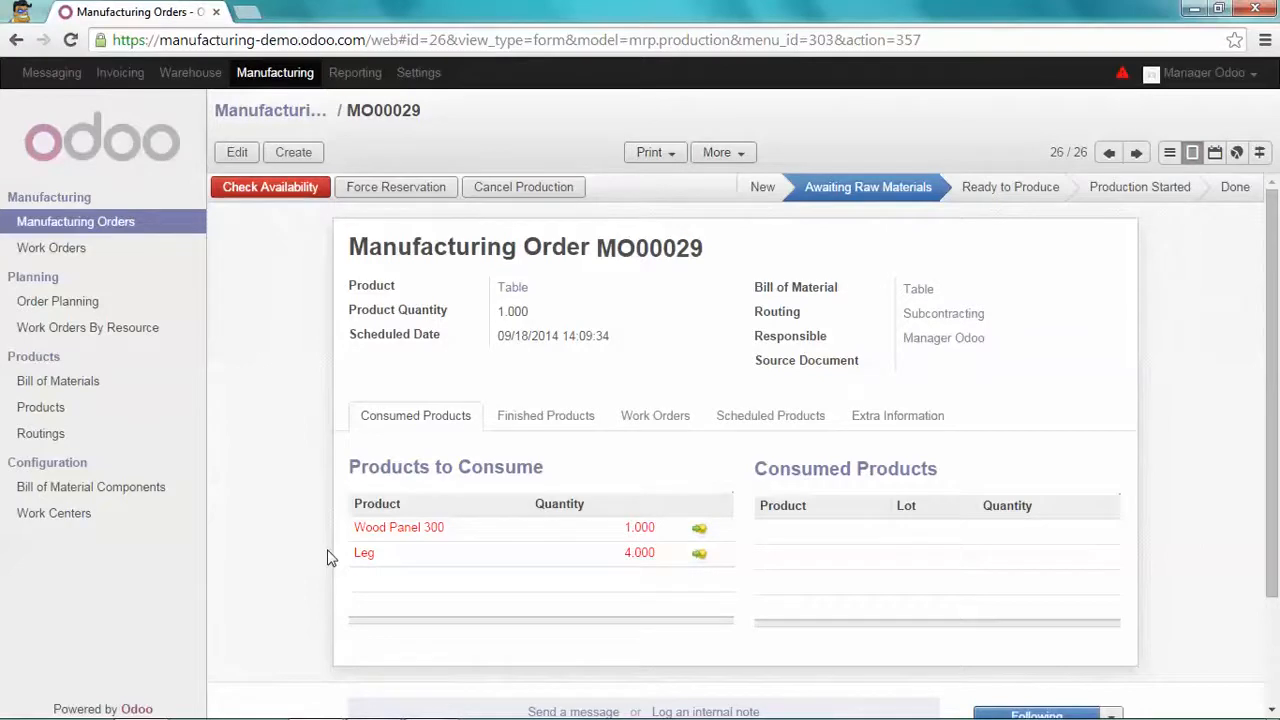
{"action": "mouse_move", "coordinate": [191, 72]}
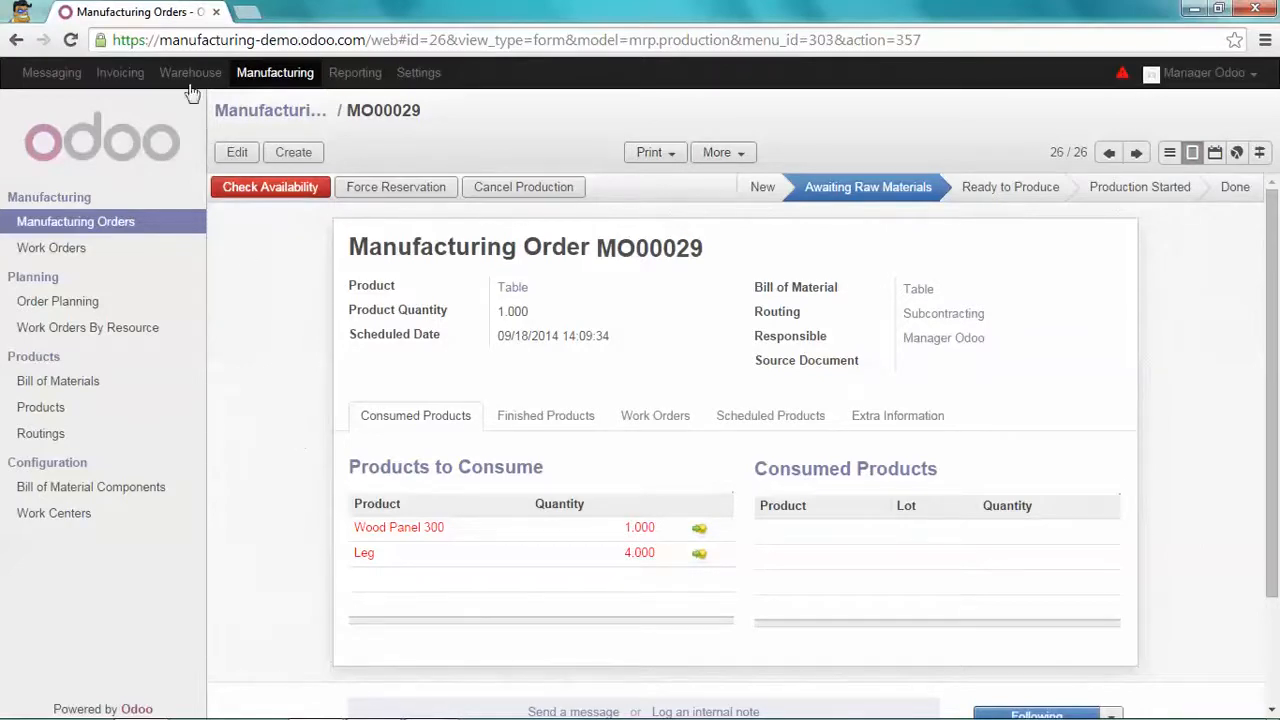
Step: Run the Warehouse schedulers to compute all procurements
{"action": "left_click", "coordinate": [190, 72]}
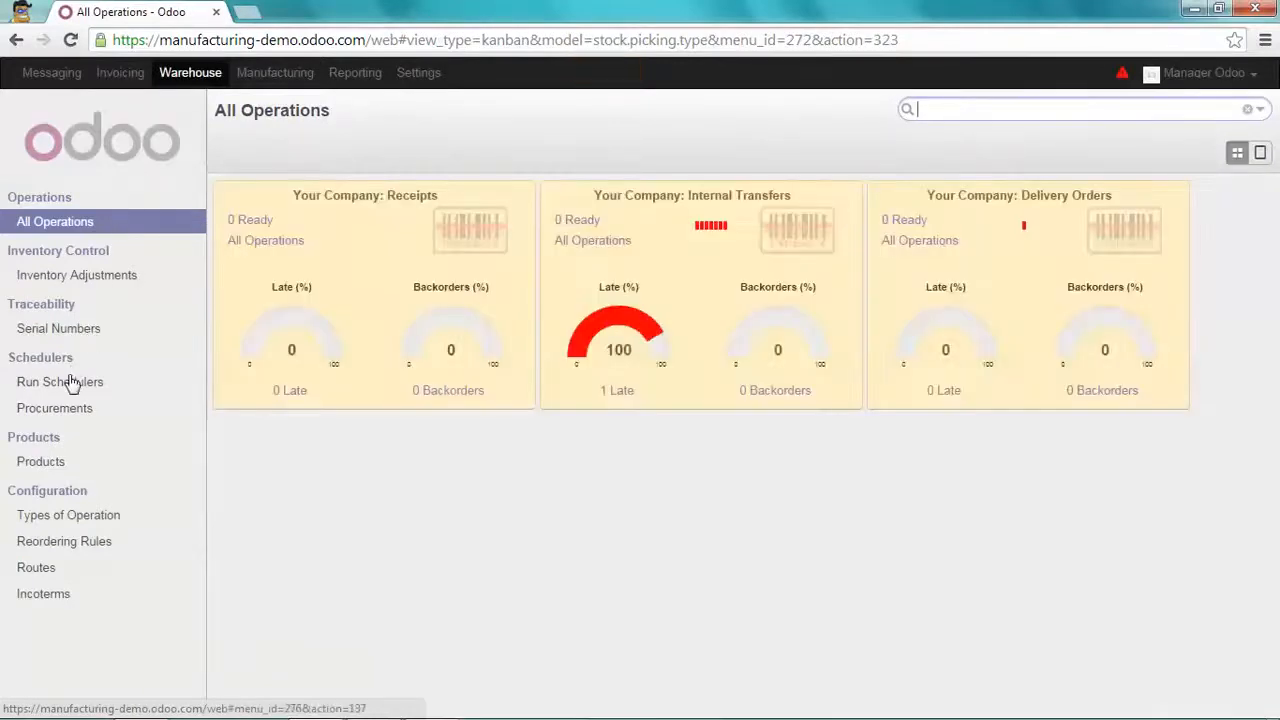
{"action": "left_click", "coordinate": [60, 382]}
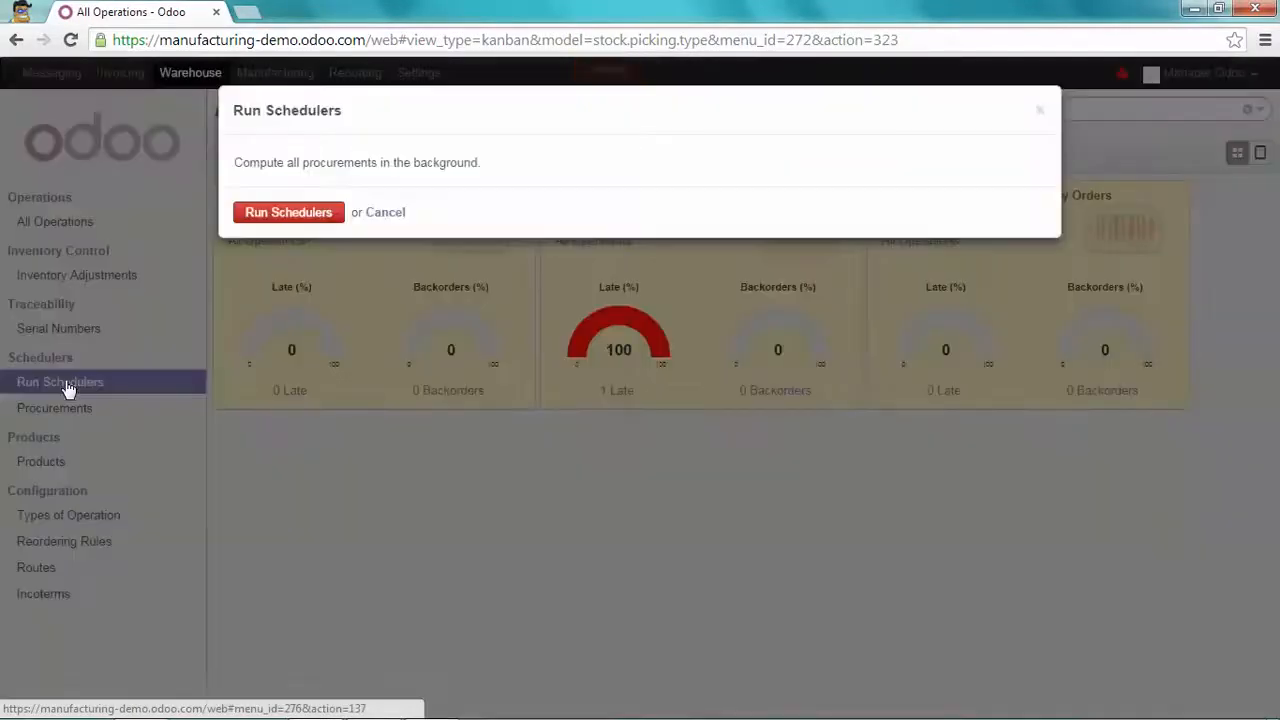
{"action": "left_click", "coordinate": [288, 212]}
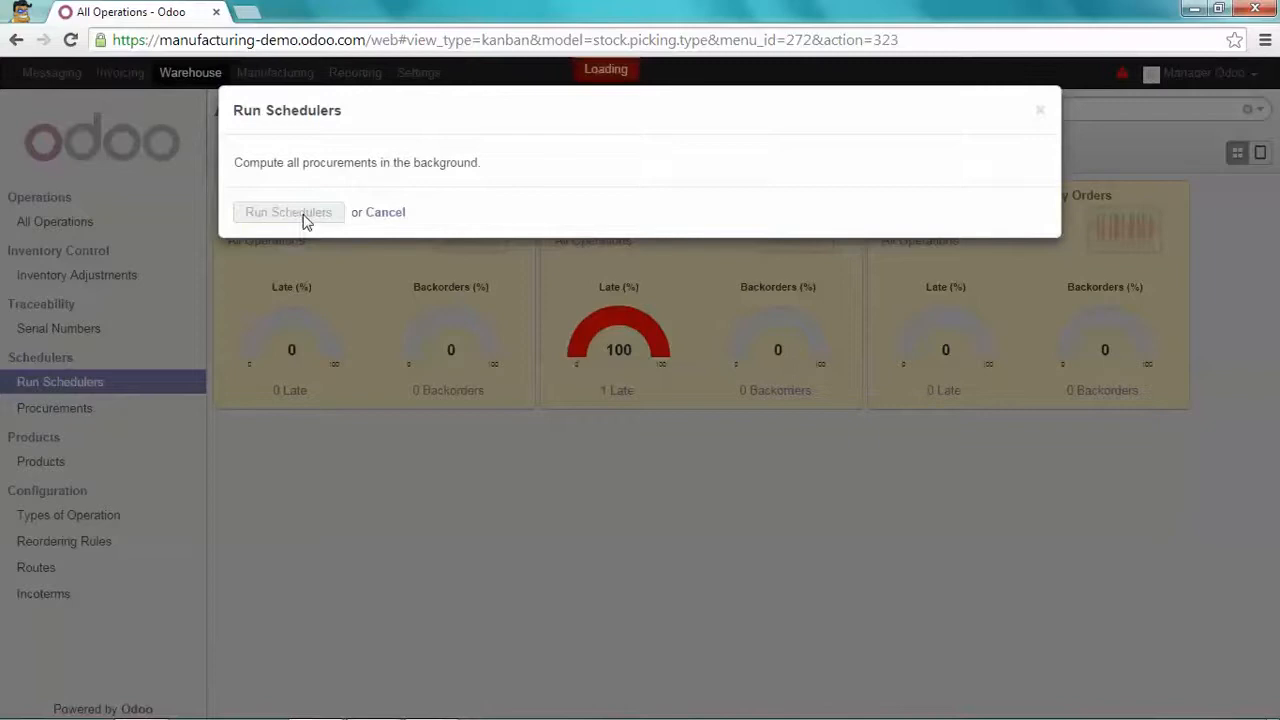
{"action": "left_click", "coordinate": [288, 211]}
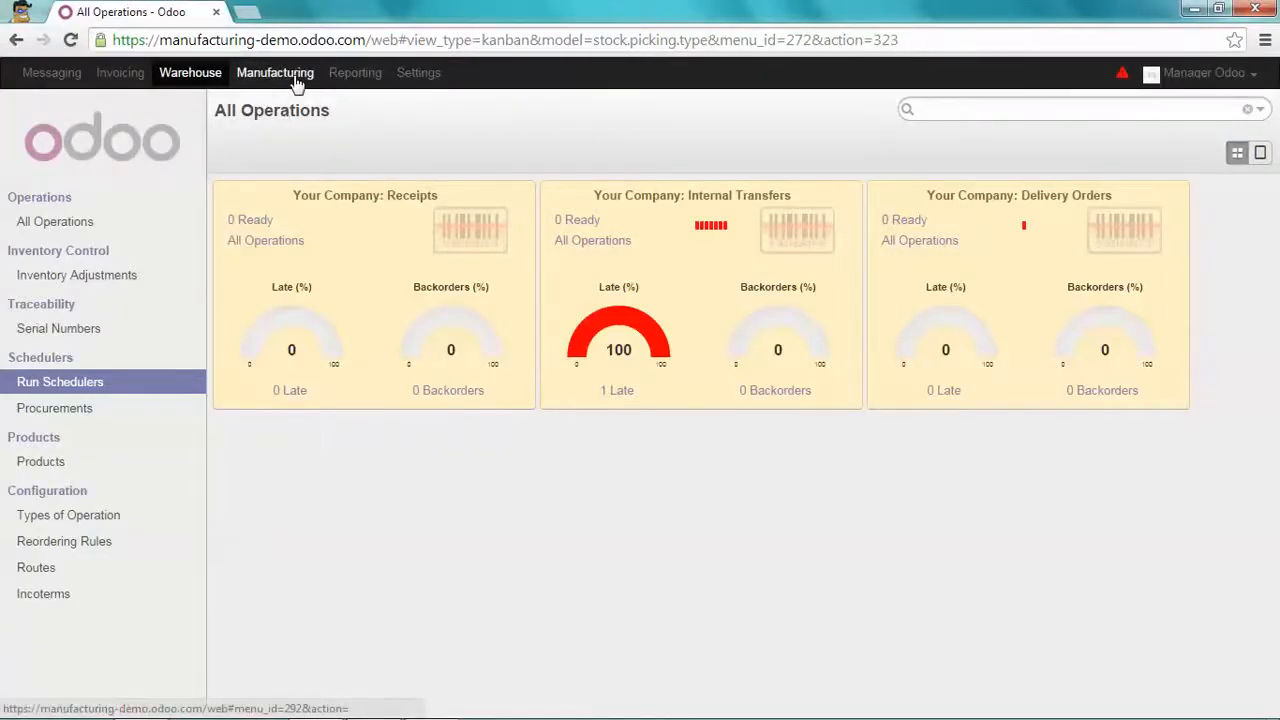
Step: Produce MO00030's four Legs, consuming wood blocks and twelve screws, until Done
{"action": "left_click", "coordinate": [274, 72]}
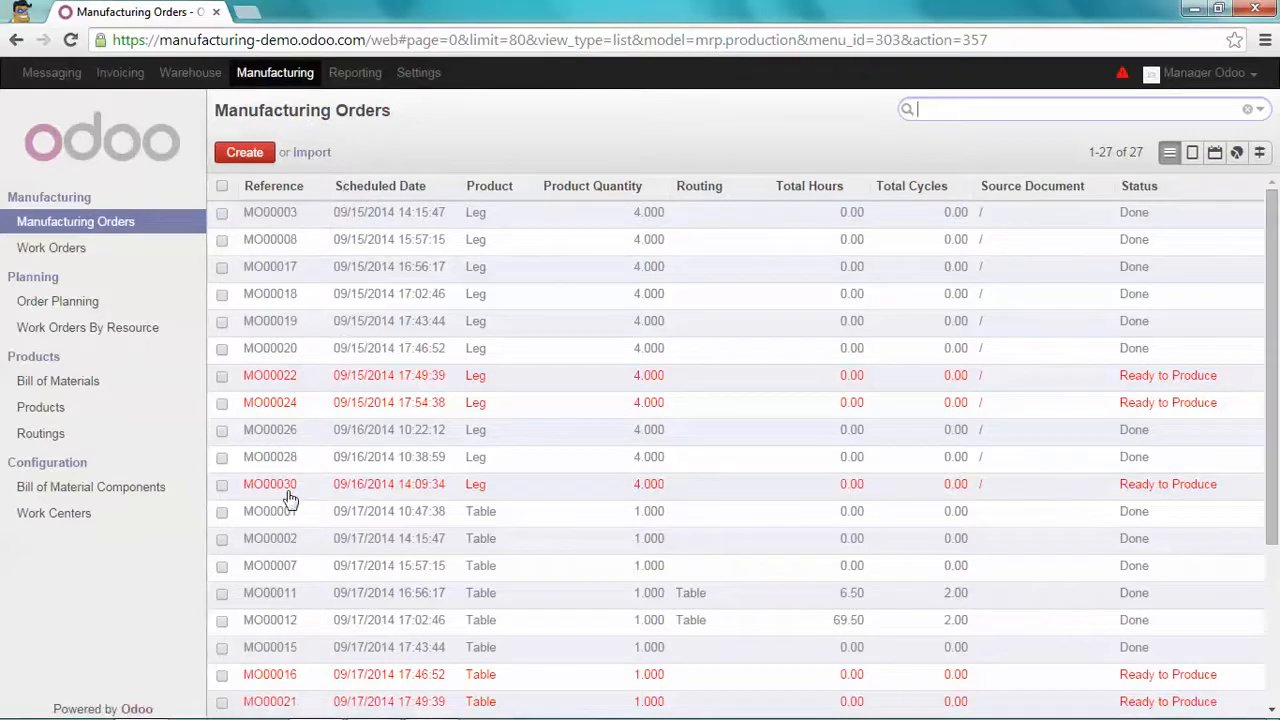
{"action": "mouse_move", "coordinate": [290, 497]}
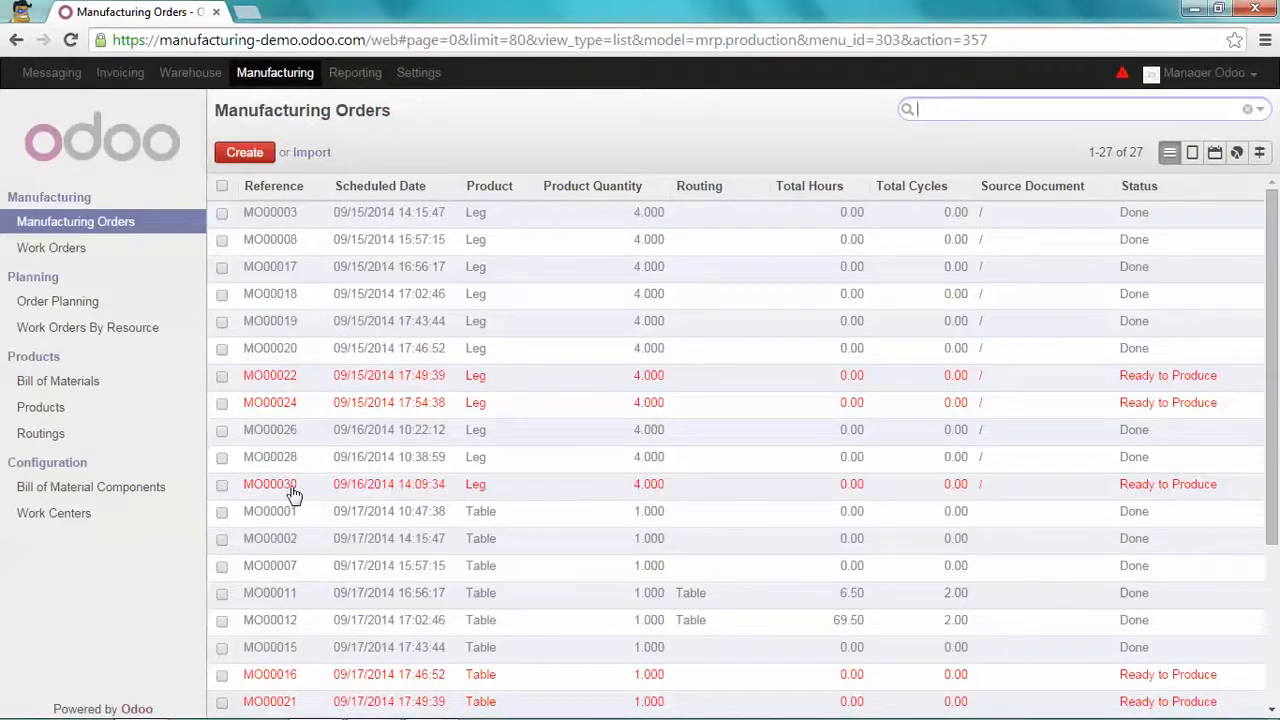
{"action": "left_click", "coordinate": [270, 484]}
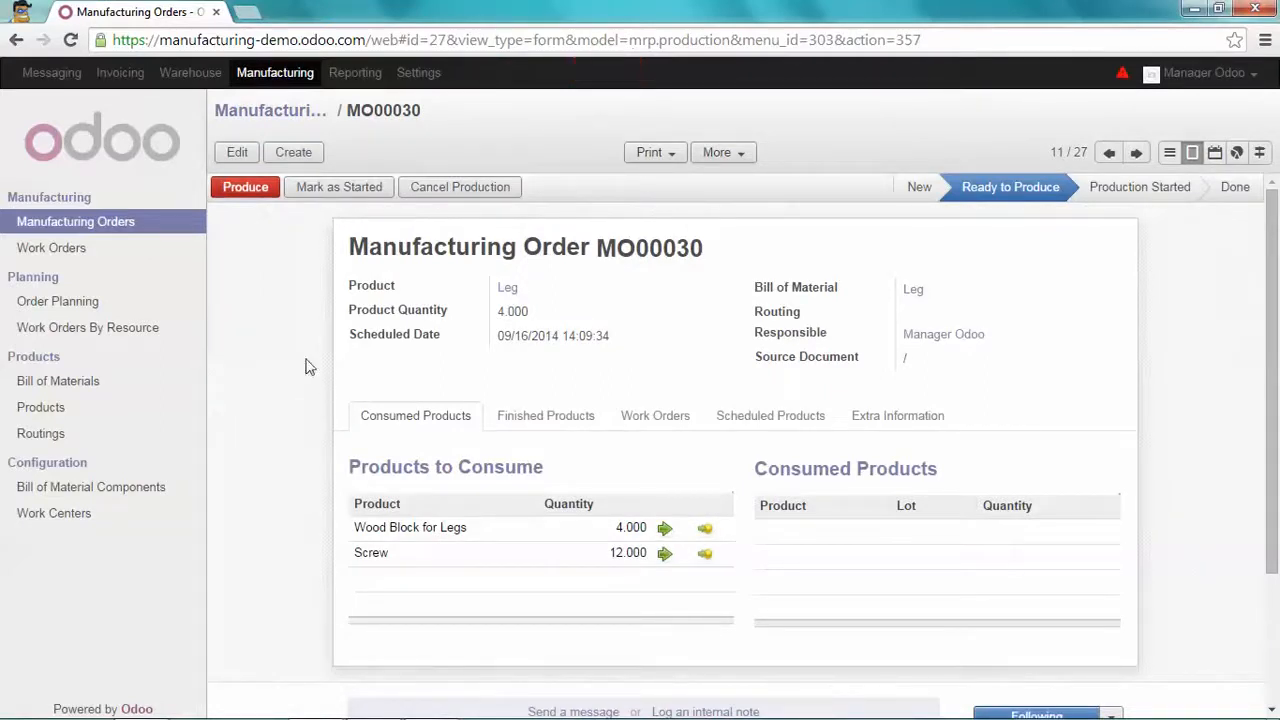
{"action": "mouse_move", "coordinate": [245, 187]}
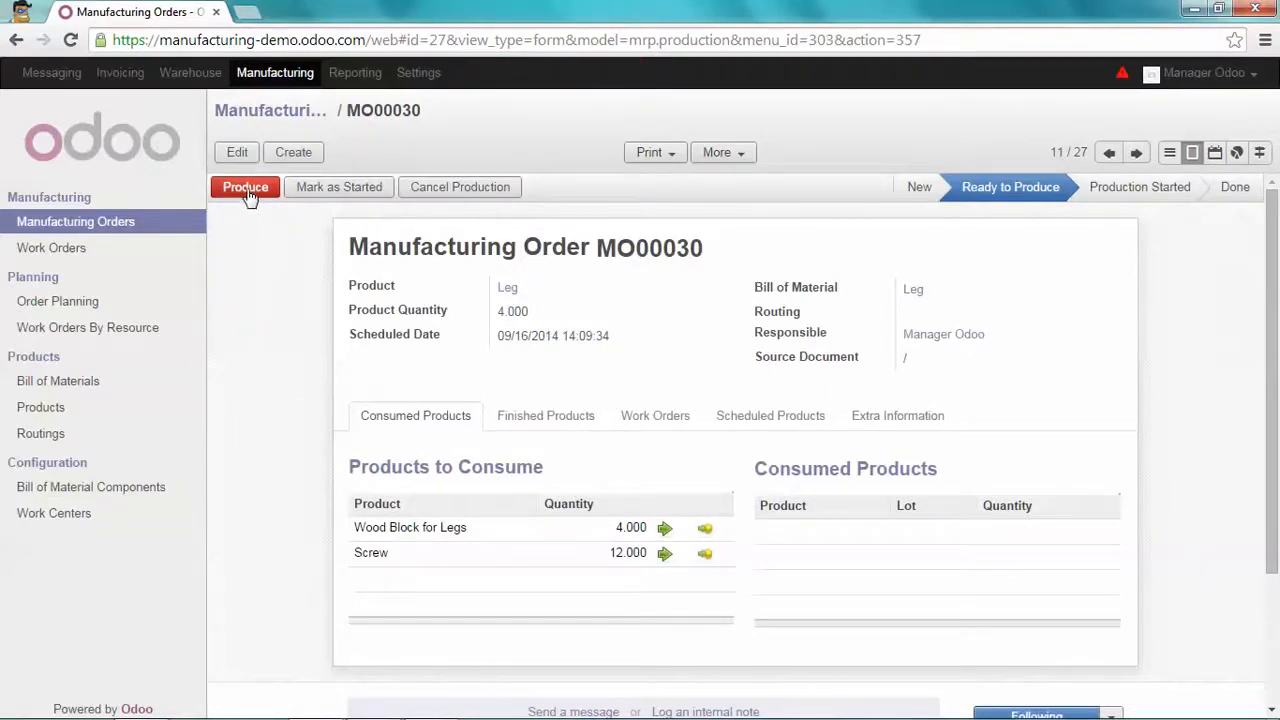
{"action": "left_click", "coordinate": [245, 187]}
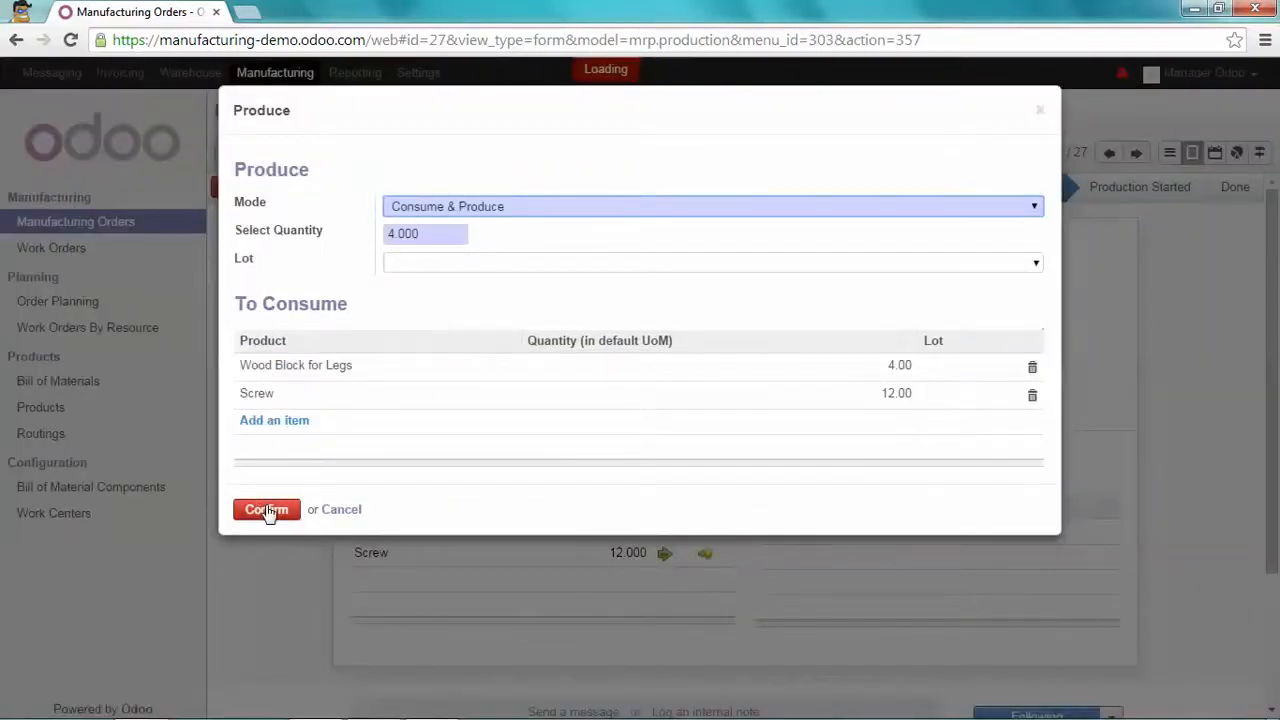
{"action": "left_click", "coordinate": [266, 509]}
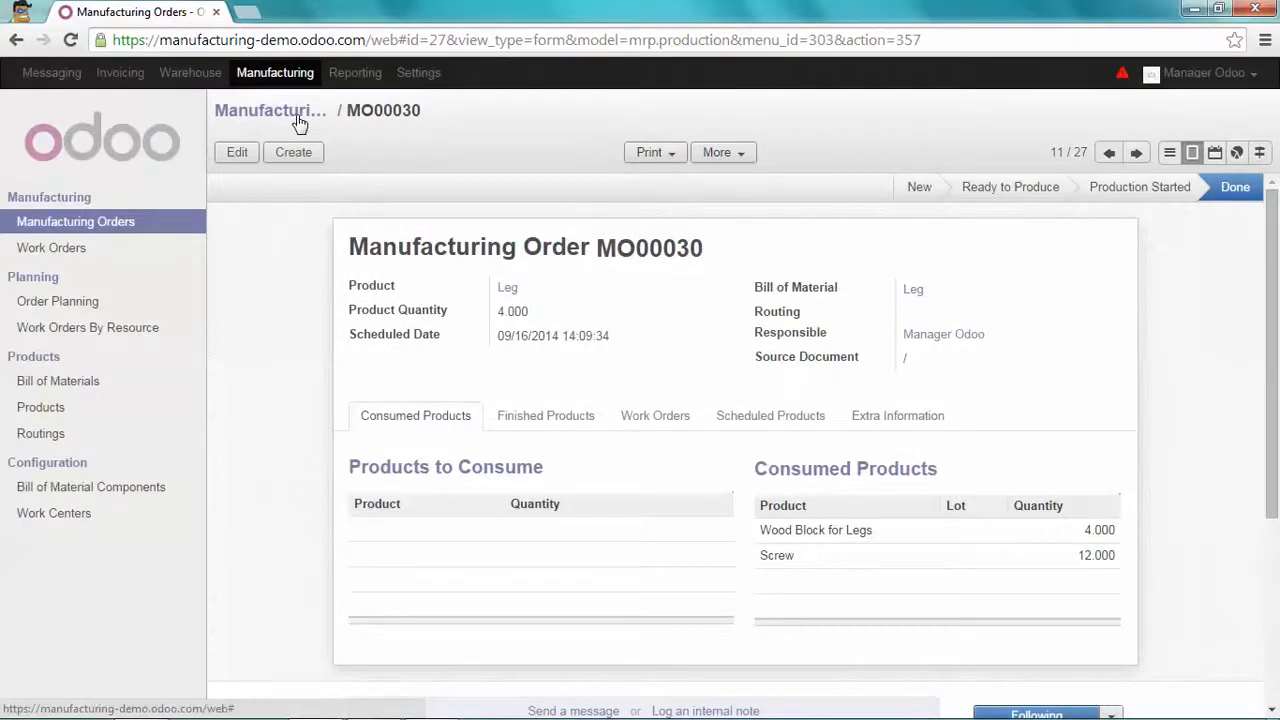
{"action": "left_click", "coordinate": [270, 110]}
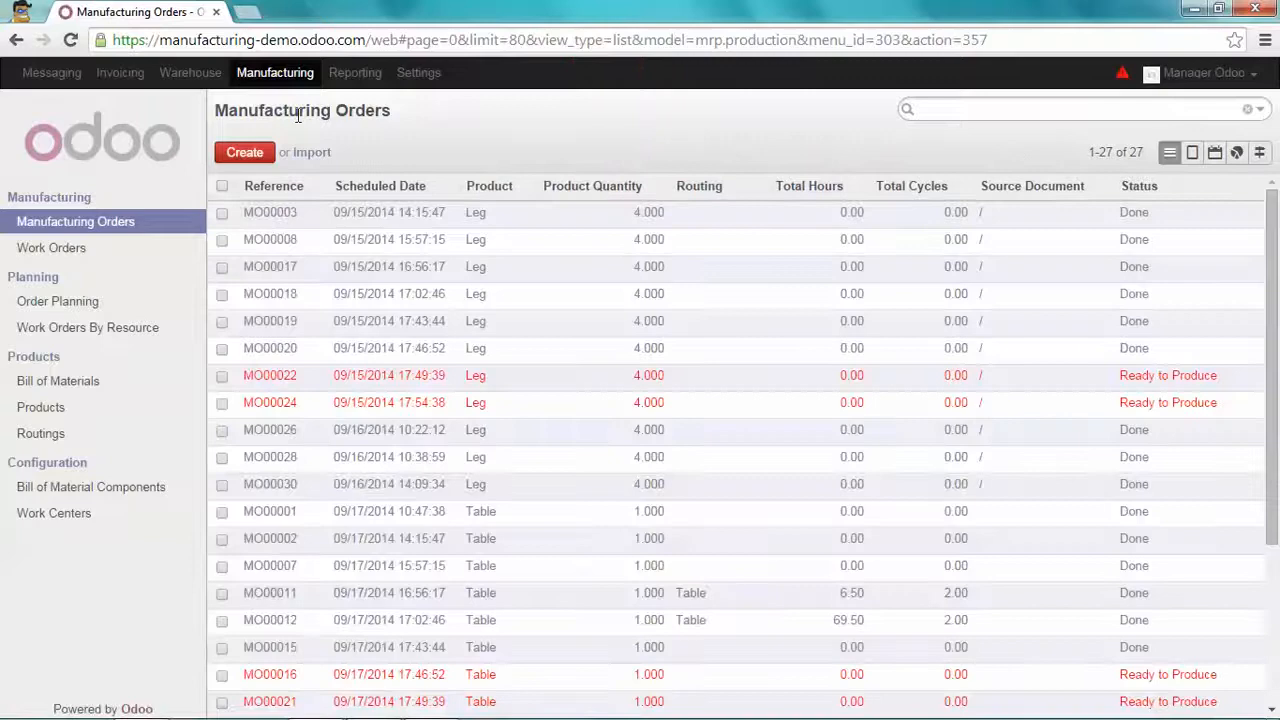
Step: Check availability on MO00029 to reserve Wood Panel 300 and four Legs
{"action": "scroll", "scroll_direction": "down", "scroll_amount": 3}
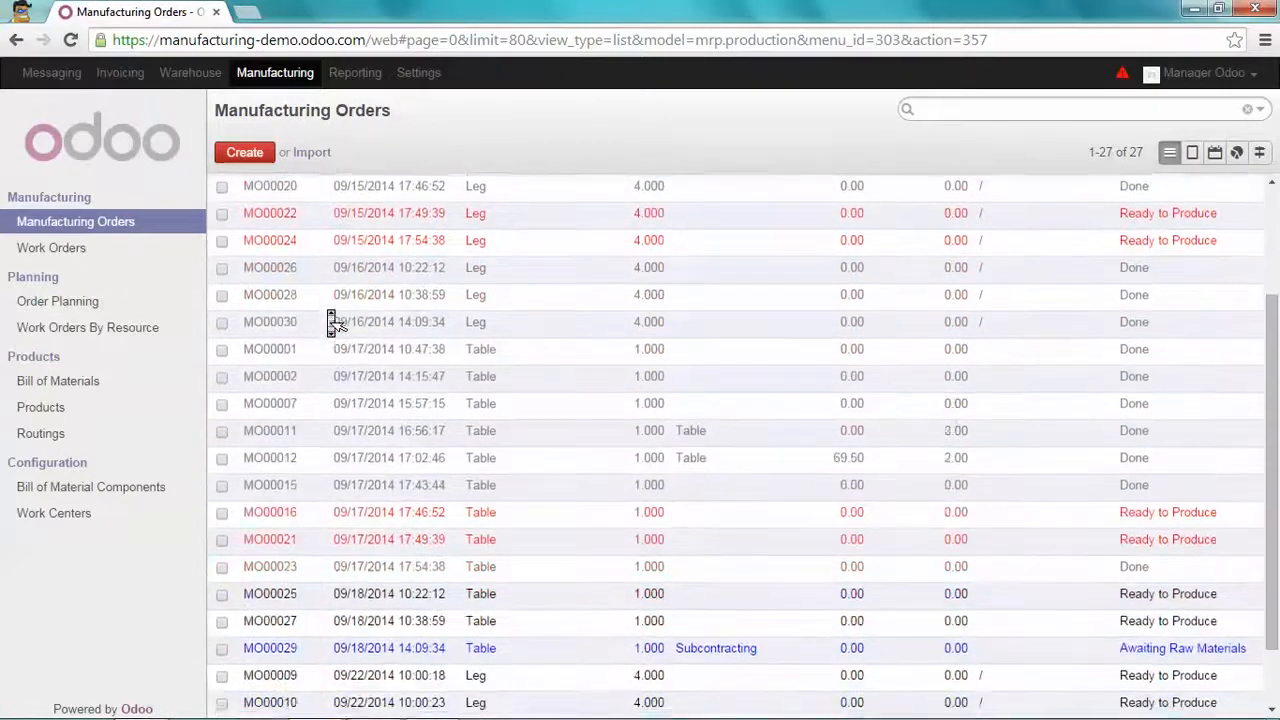
{"action": "scroll", "scroll_direction": "down", "scroll_amount": 3}
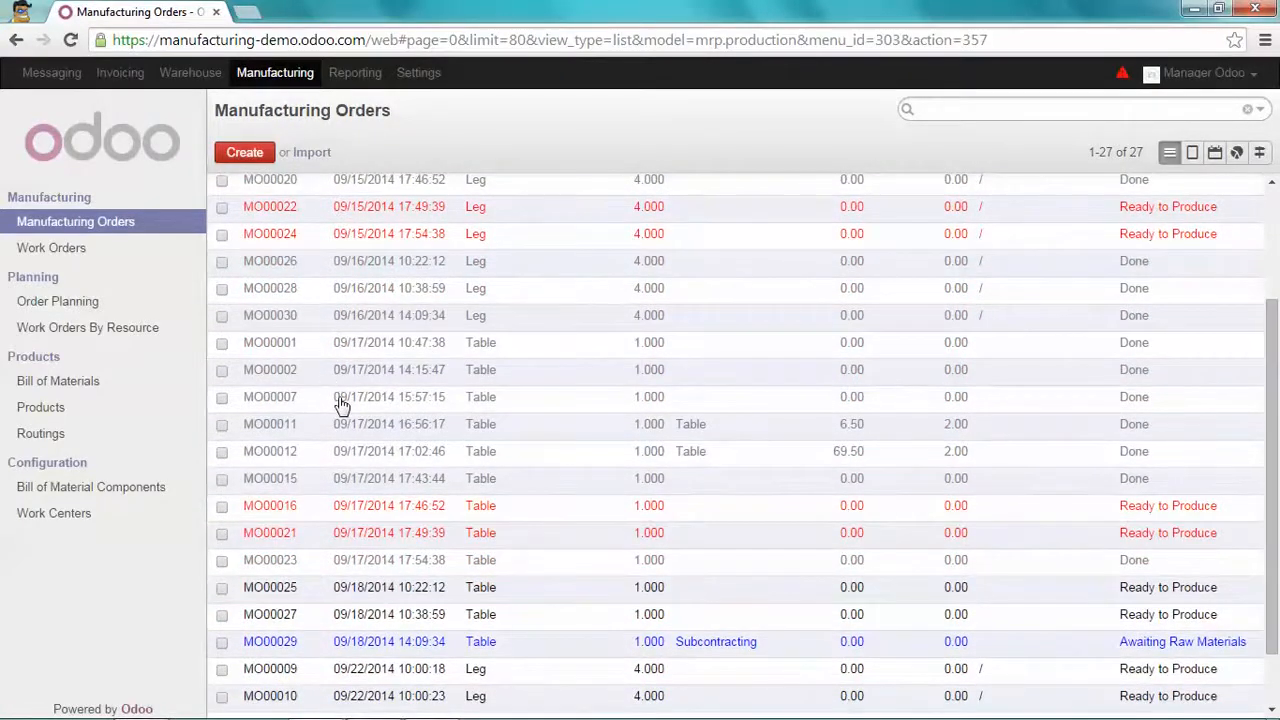
{"action": "scroll", "scroll_direction": "down", "scroll_amount": 3}
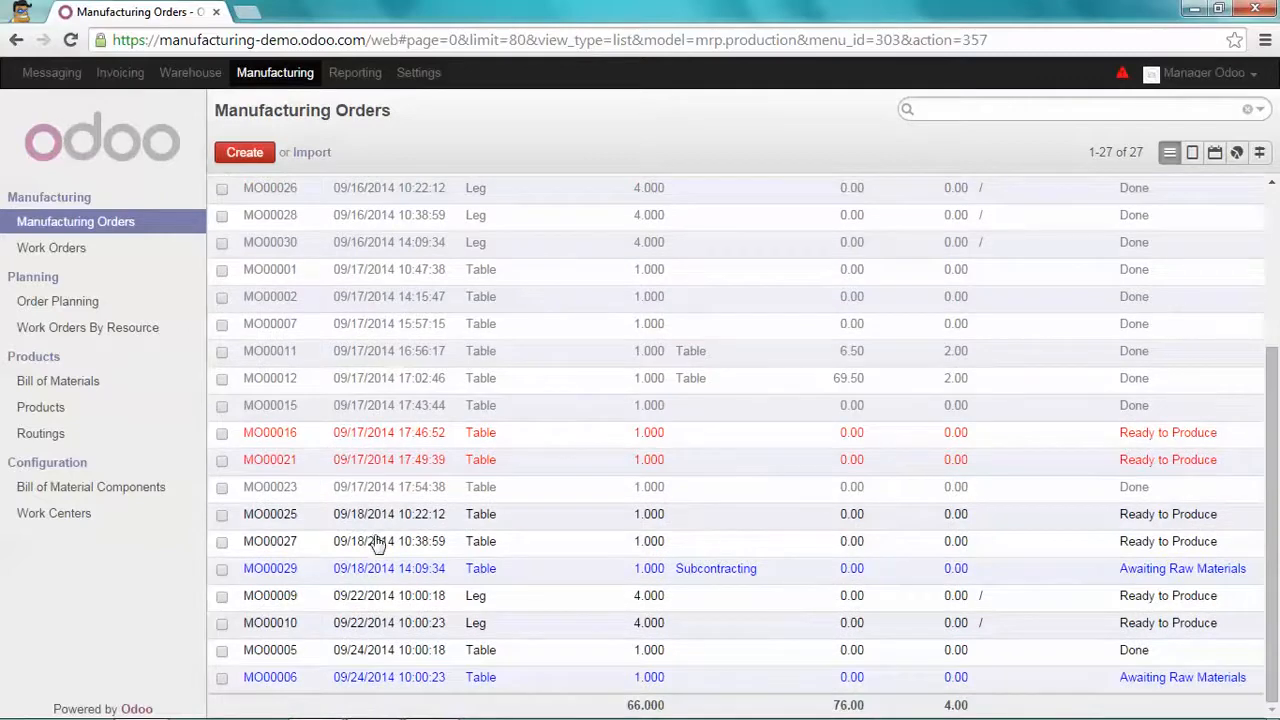
{"action": "left_click", "coordinate": [270, 568]}
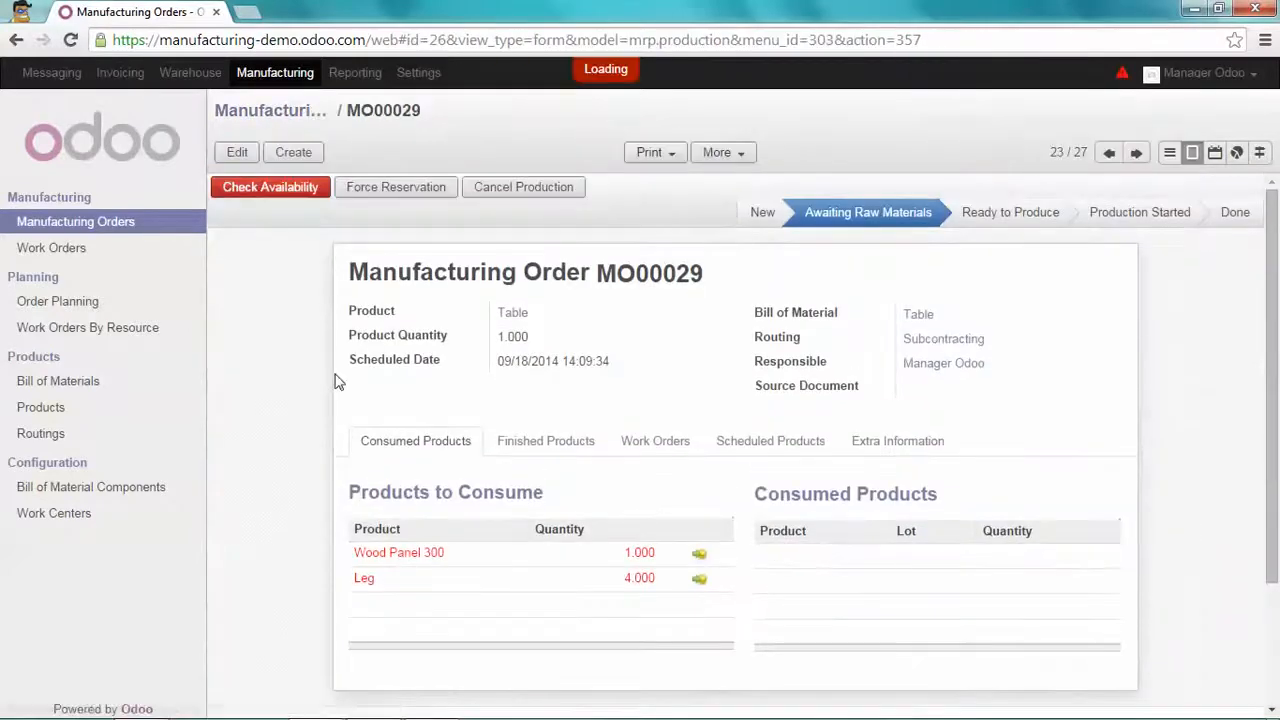
{"action": "left_click", "coordinate": [270, 187]}
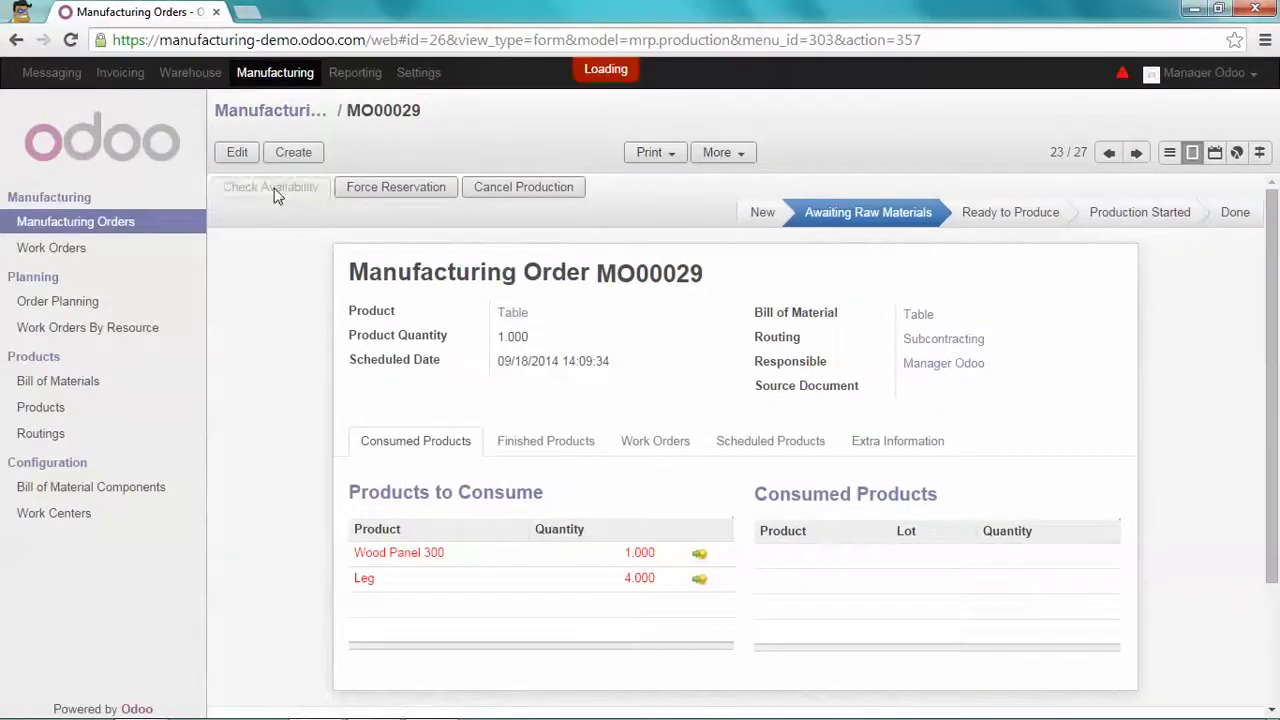
{"action": "left_click", "coordinate": [270, 187]}
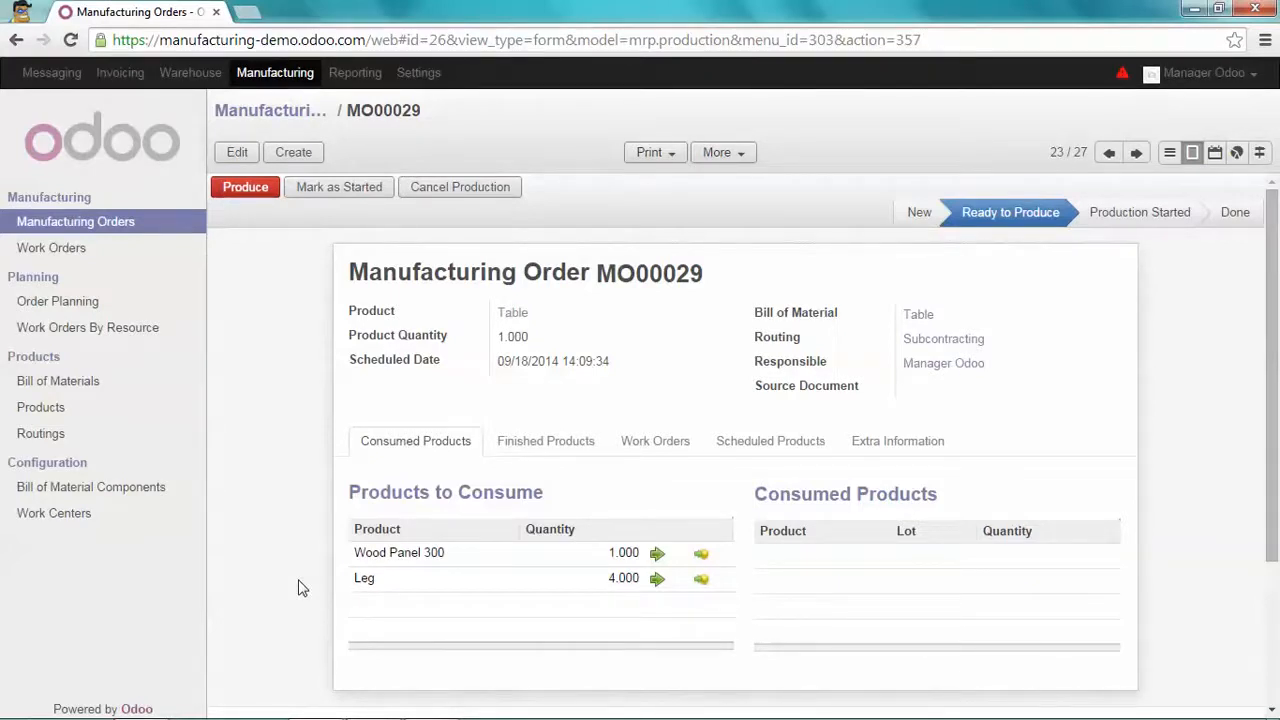
{"action": "mouse_move", "coordinate": [279, 266]}
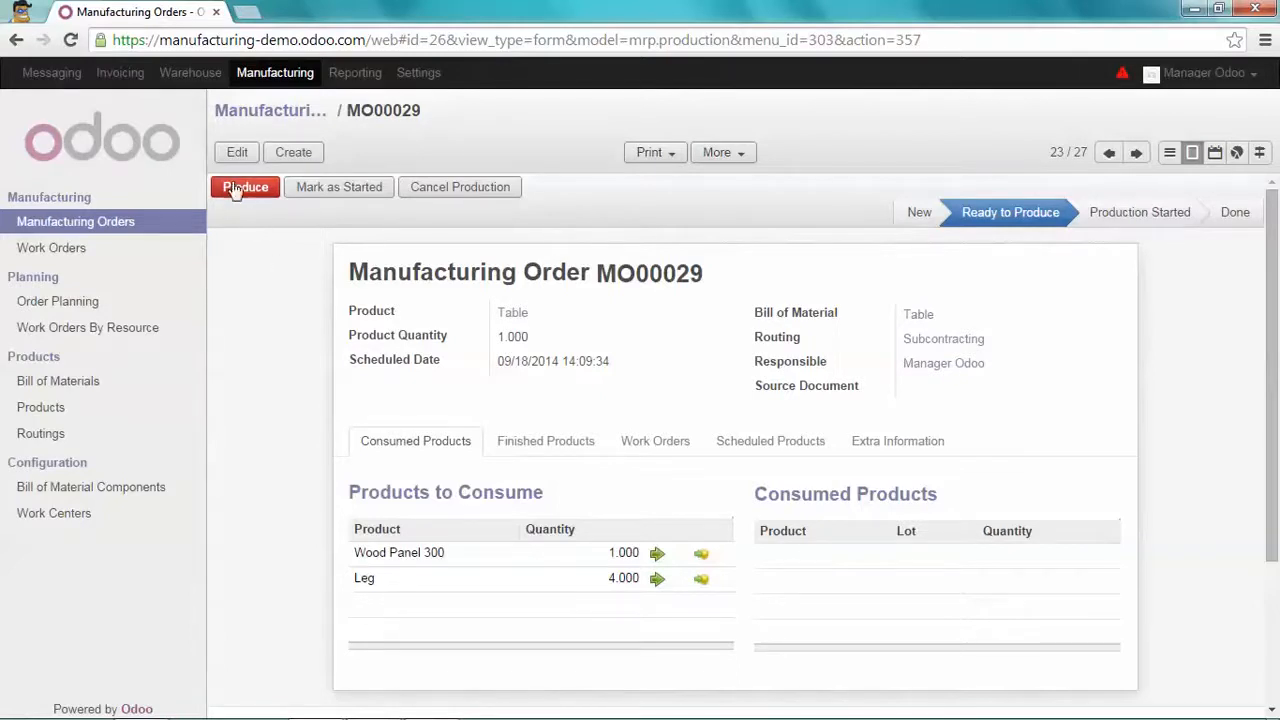
{"action": "left_click", "coordinate": [190, 72]}
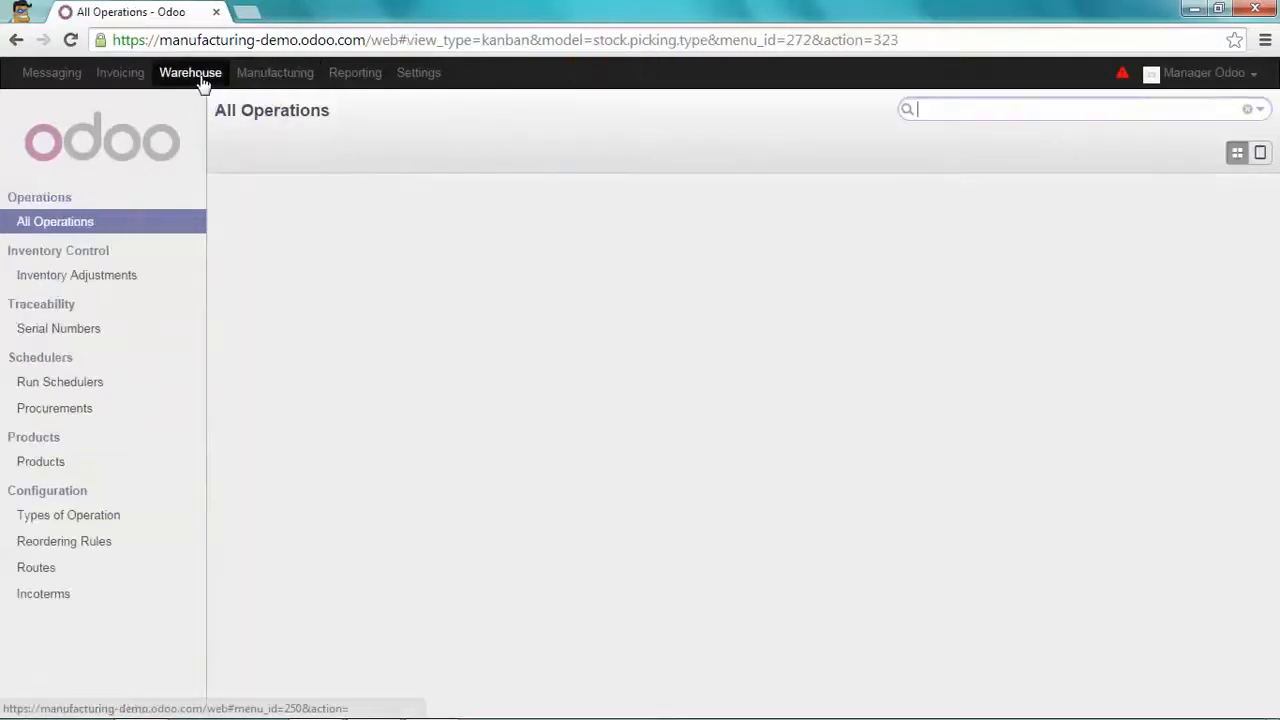
Step: Open ready internal transfer WH/INT/00008 carrying MO00029's components
{"action": "left_click", "coordinate": [190, 72]}
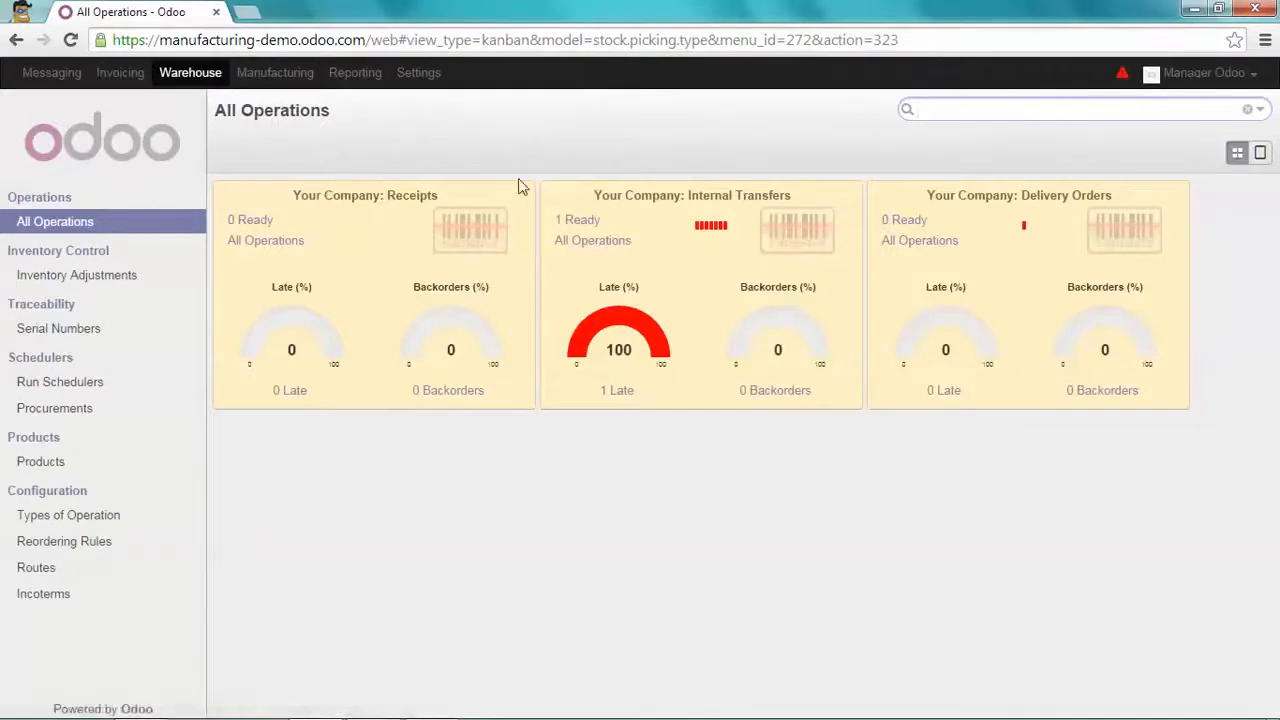
{"action": "left_click", "coordinate": [577, 219]}
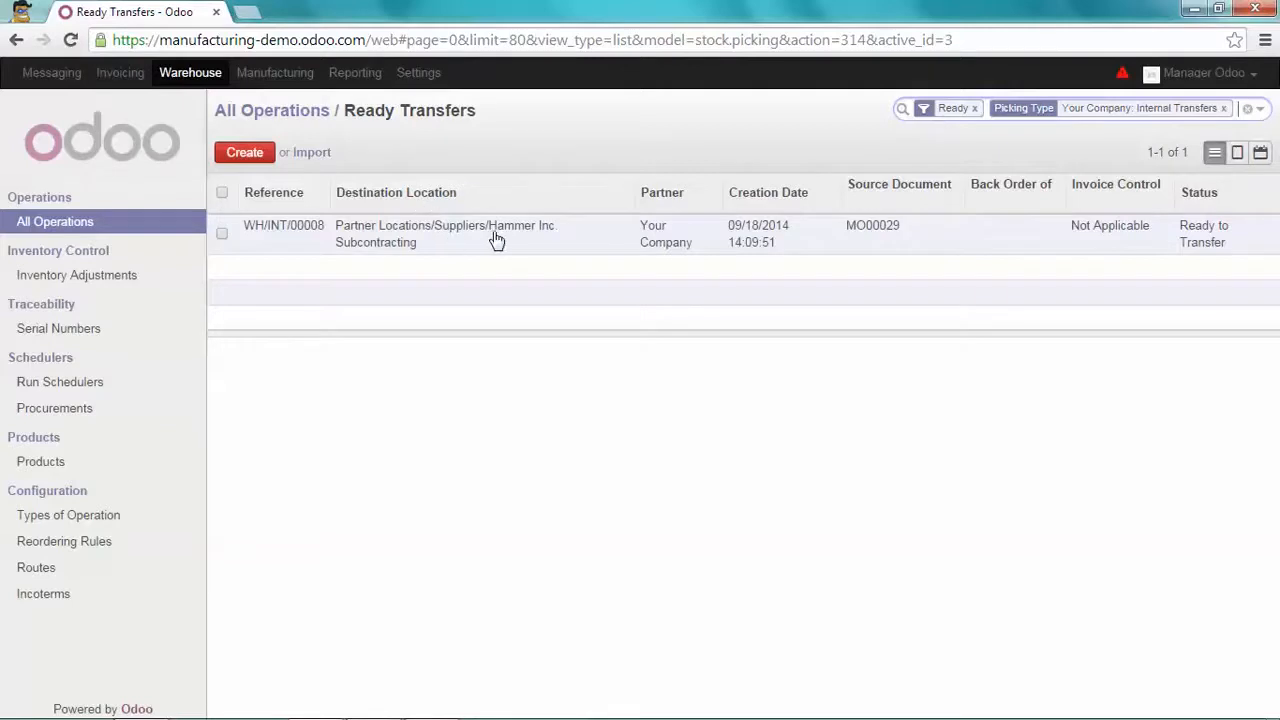
{"action": "mouse_move", "coordinate": [491, 244]}
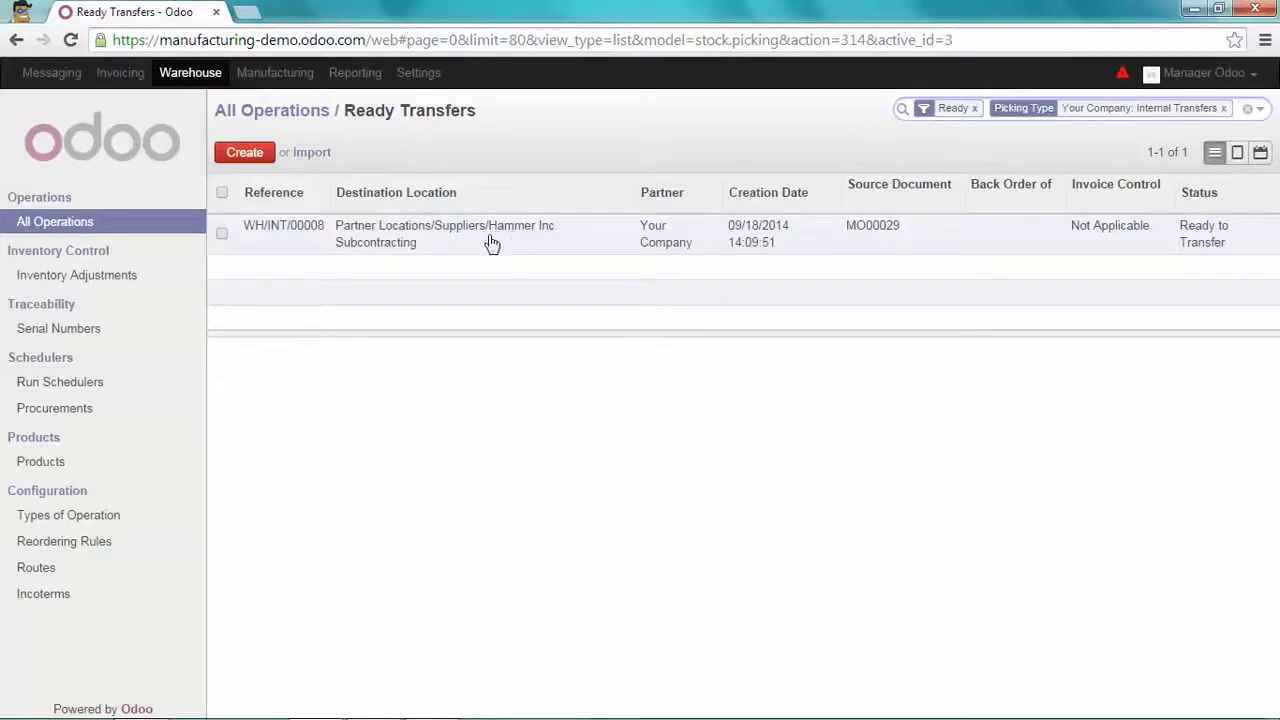
{"action": "mouse_move", "coordinate": [825, 246]}
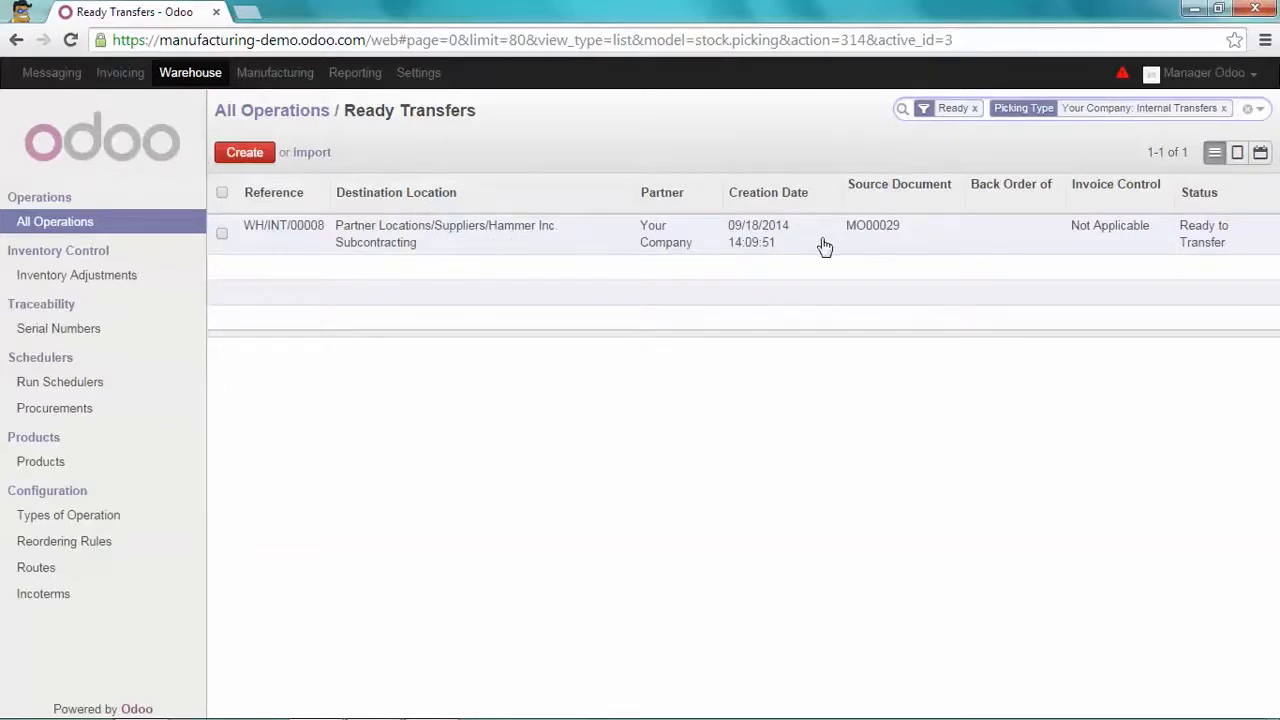
{"action": "mouse_move", "coordinate": [872, 225]}
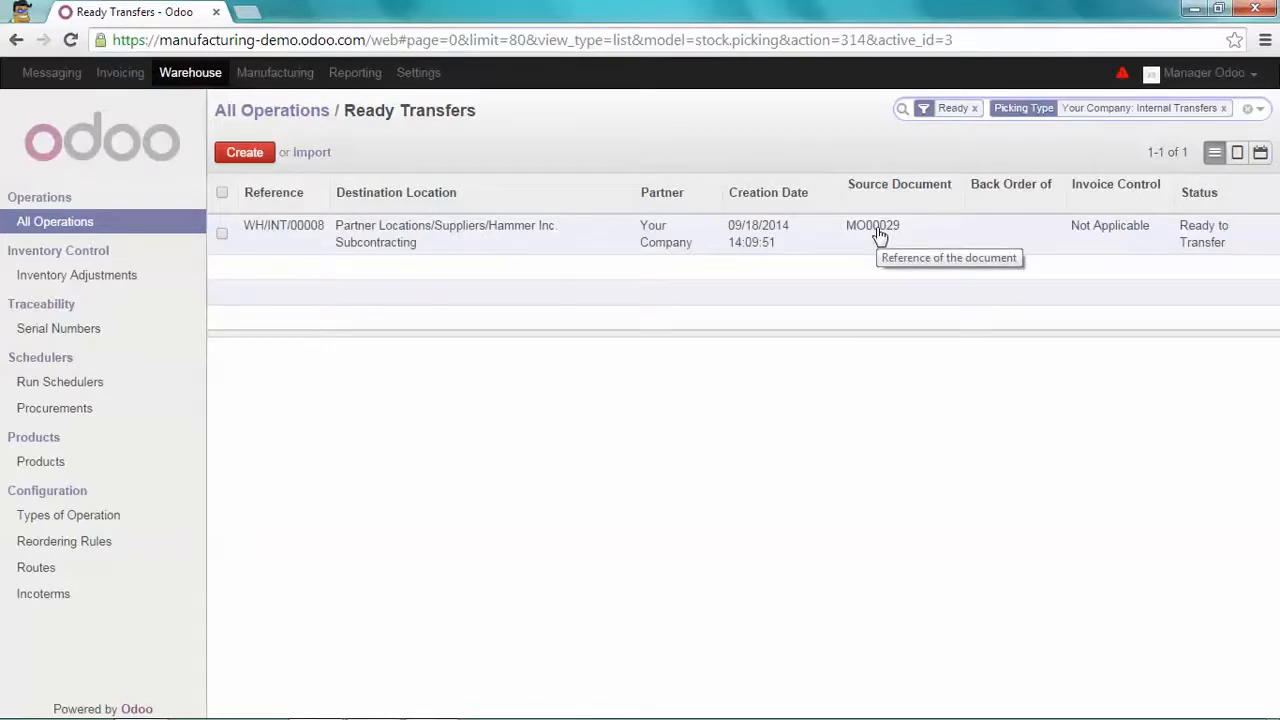
{"action": "mouse_move", "coordinate": [470, 235]}
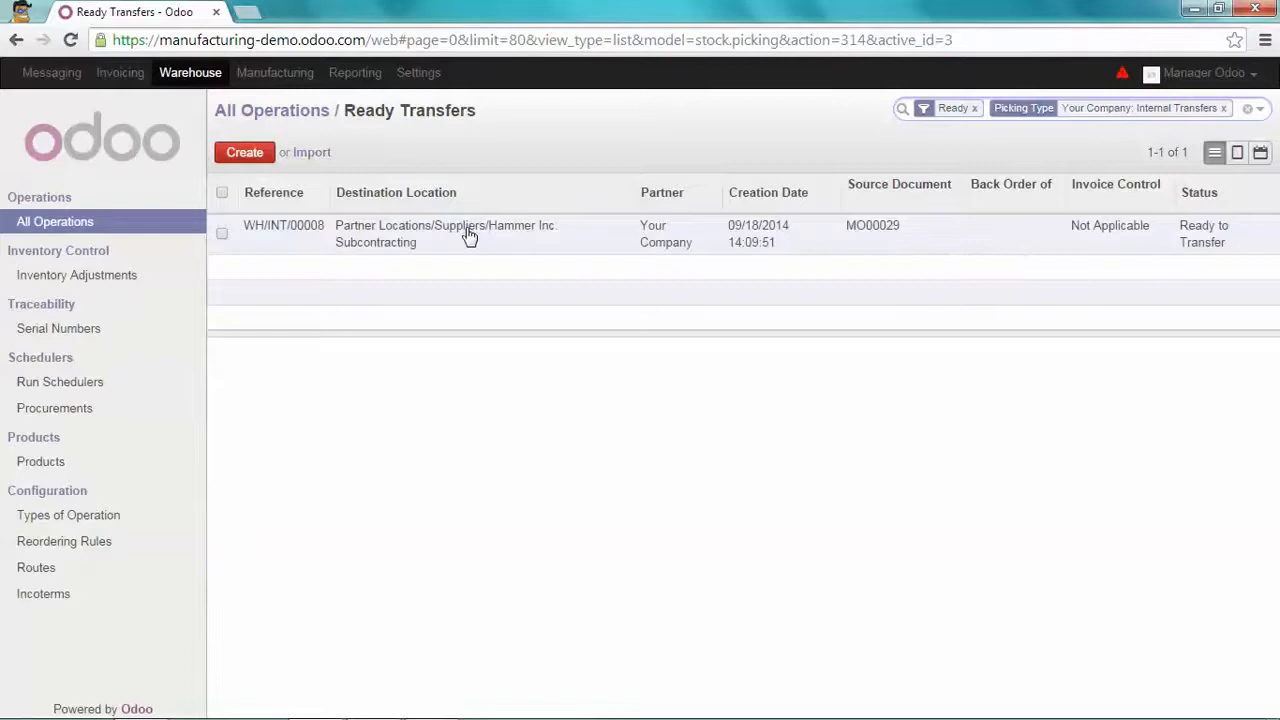
{"action": "left_click", "coordinate": [445, 233]}
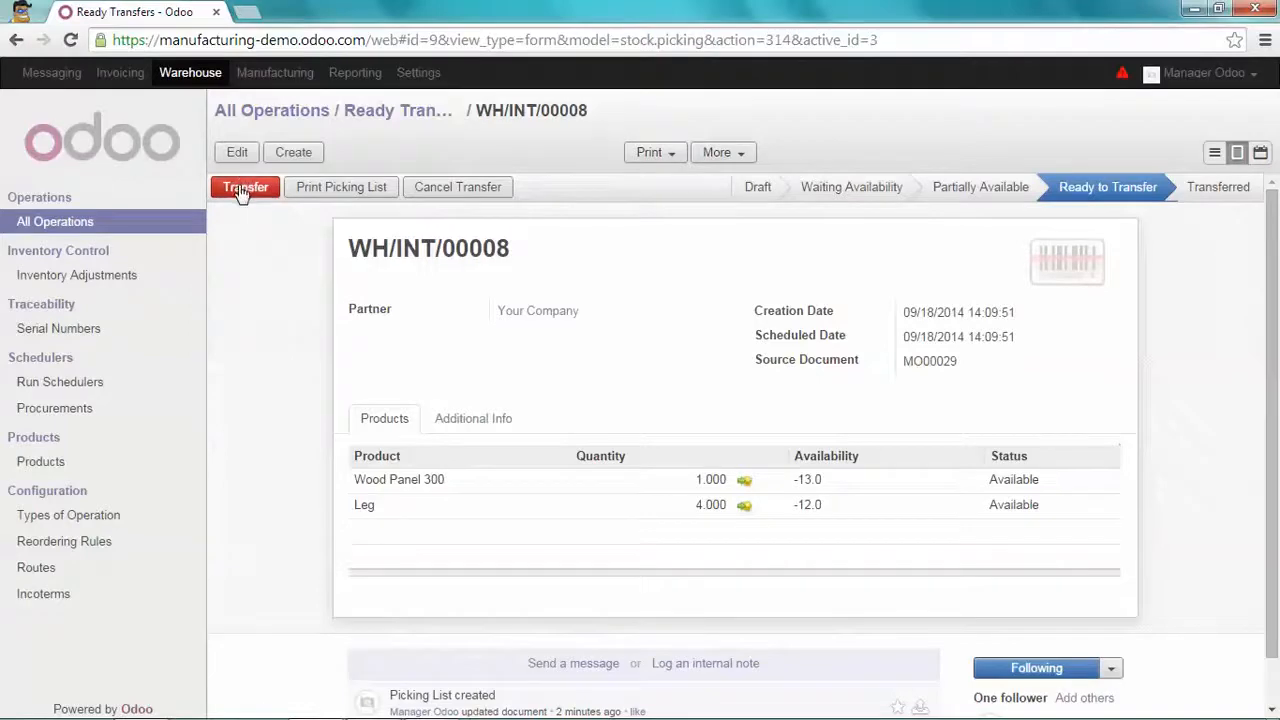
Step: Transfer WH/INT/00008's Wood Panel 300 and four Legs to Hammer Inc. Subcontracting
{"action": "left_click", "coordinate": [245, 187]}
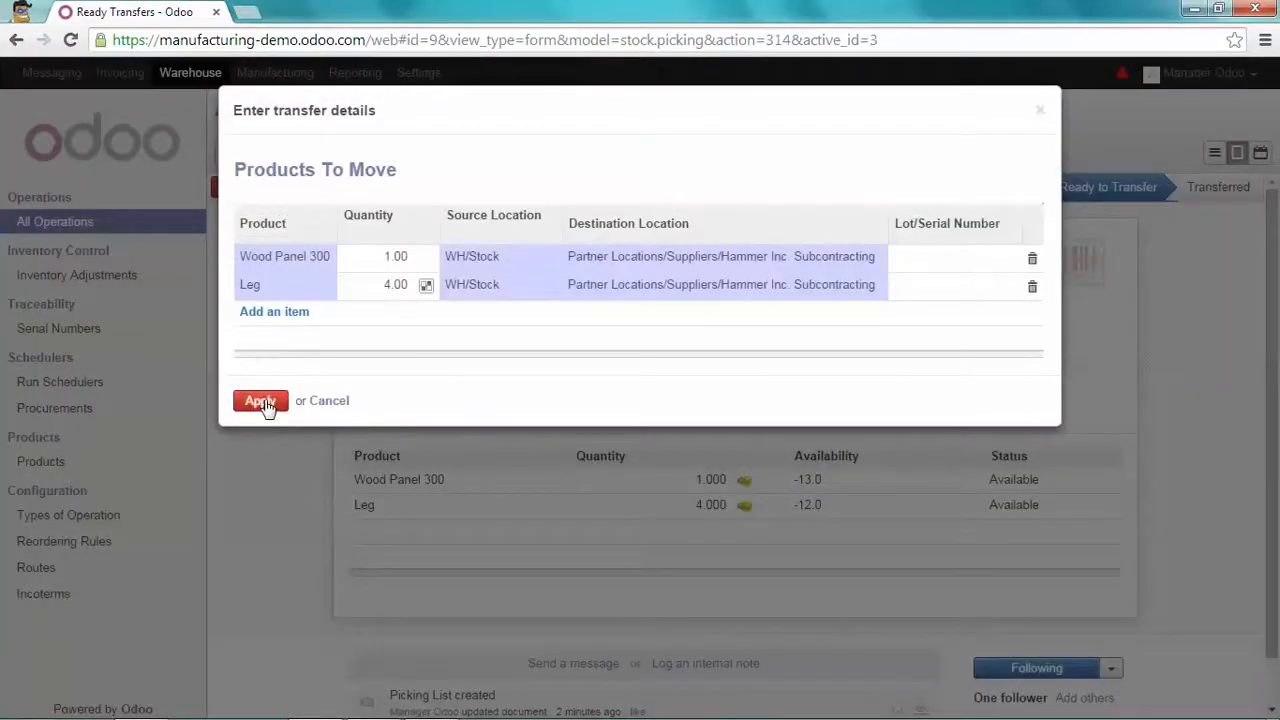
{"action": "left_click", "coordinate": [260, 400]}
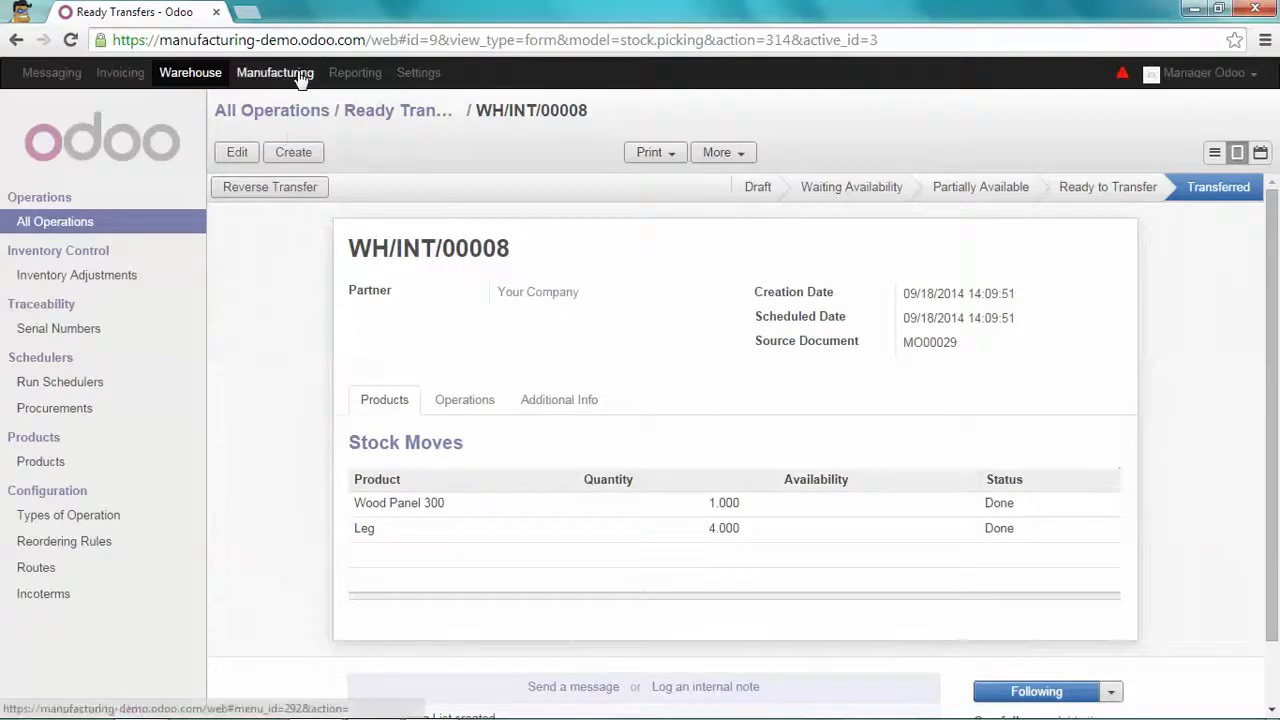
Step: Open MO00029 and produce one Table in Consume & Produce mode, consuming Wood Panel 300 and four Legs
{"action": "left_click", "coordinate": [275, 72]}
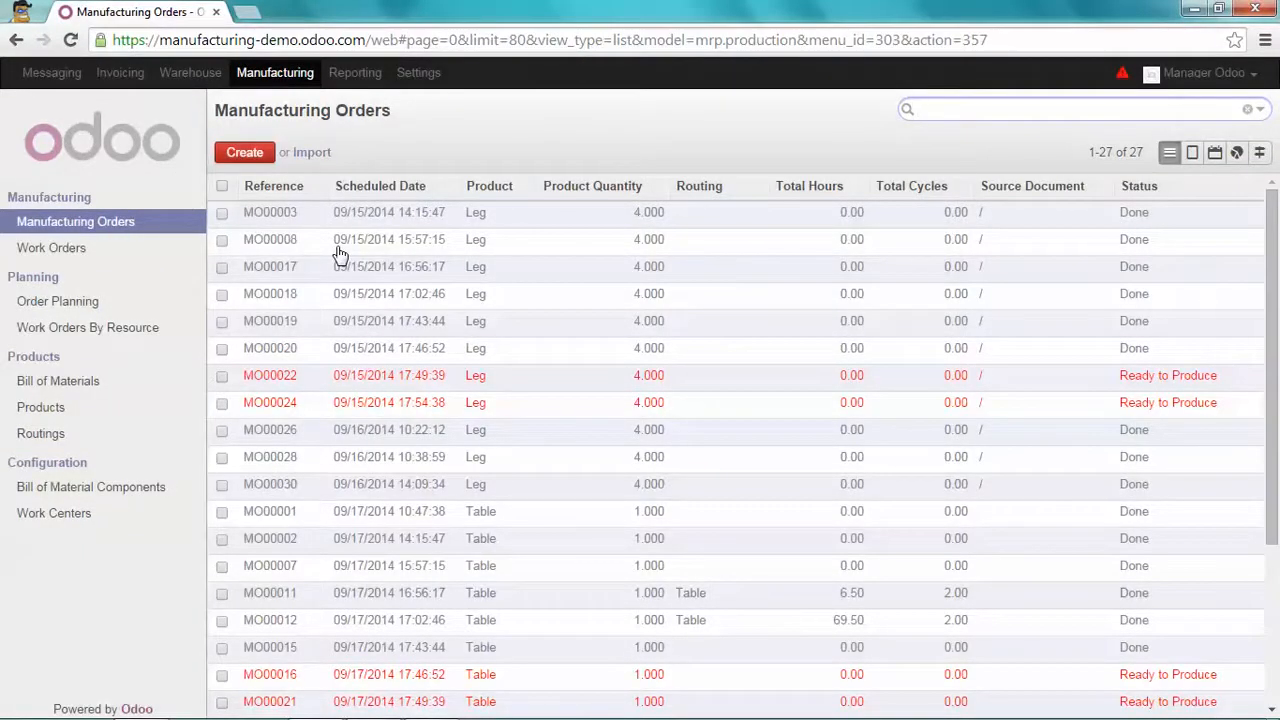
{"action": "scroll", "scroll_direction": "down", "scroll_amount": 3}
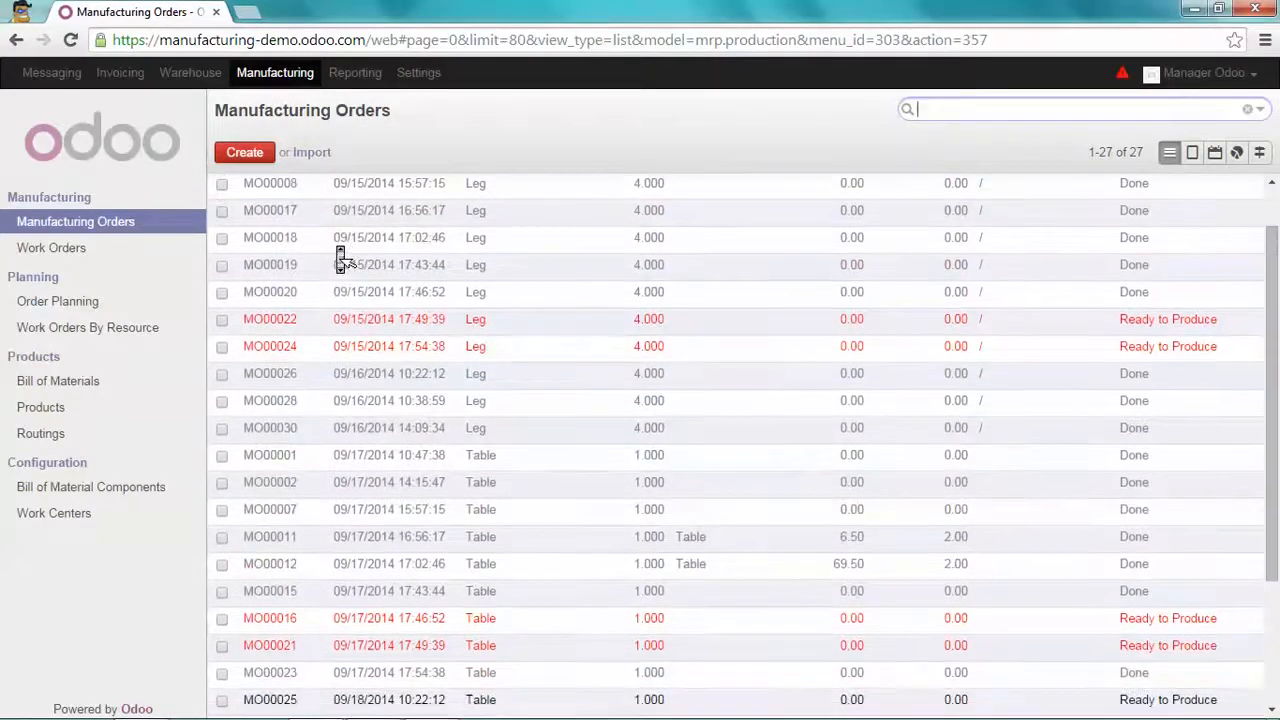
{"action": "scroll", "scroll_direction": "down", "scroll_amount": 3}
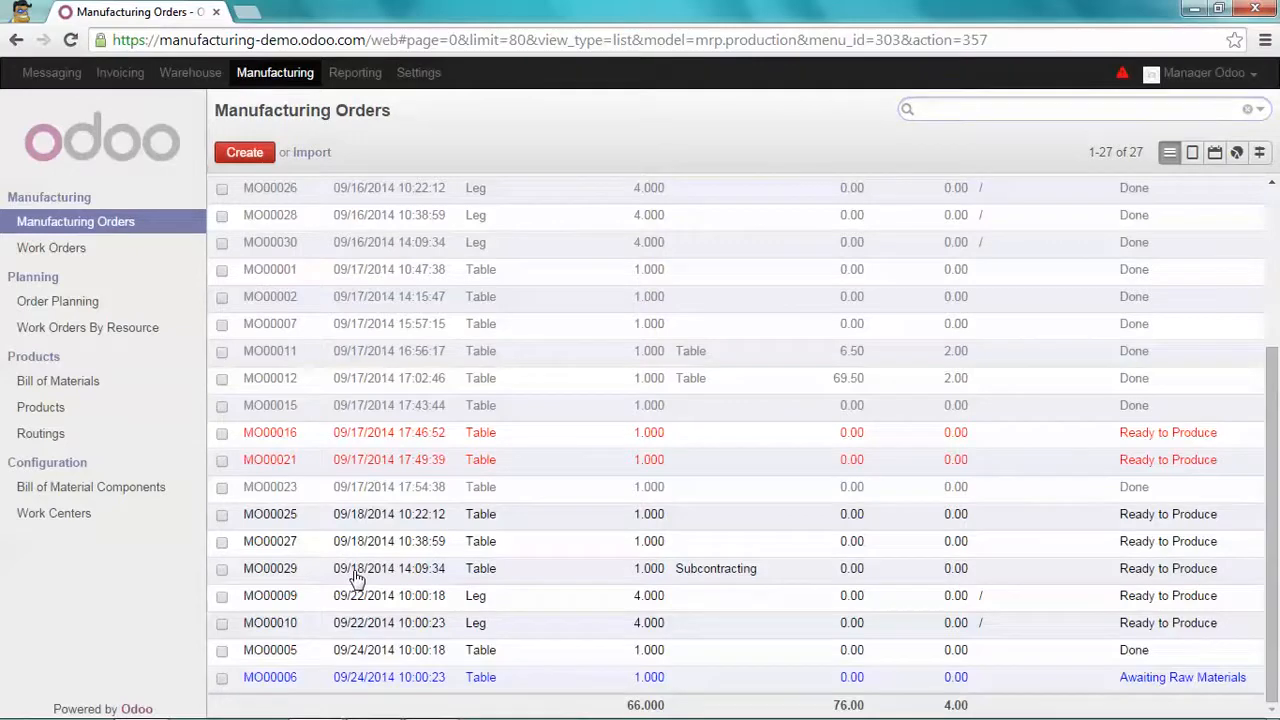
{"action": "left_click", "coordinate": [270, 568]}
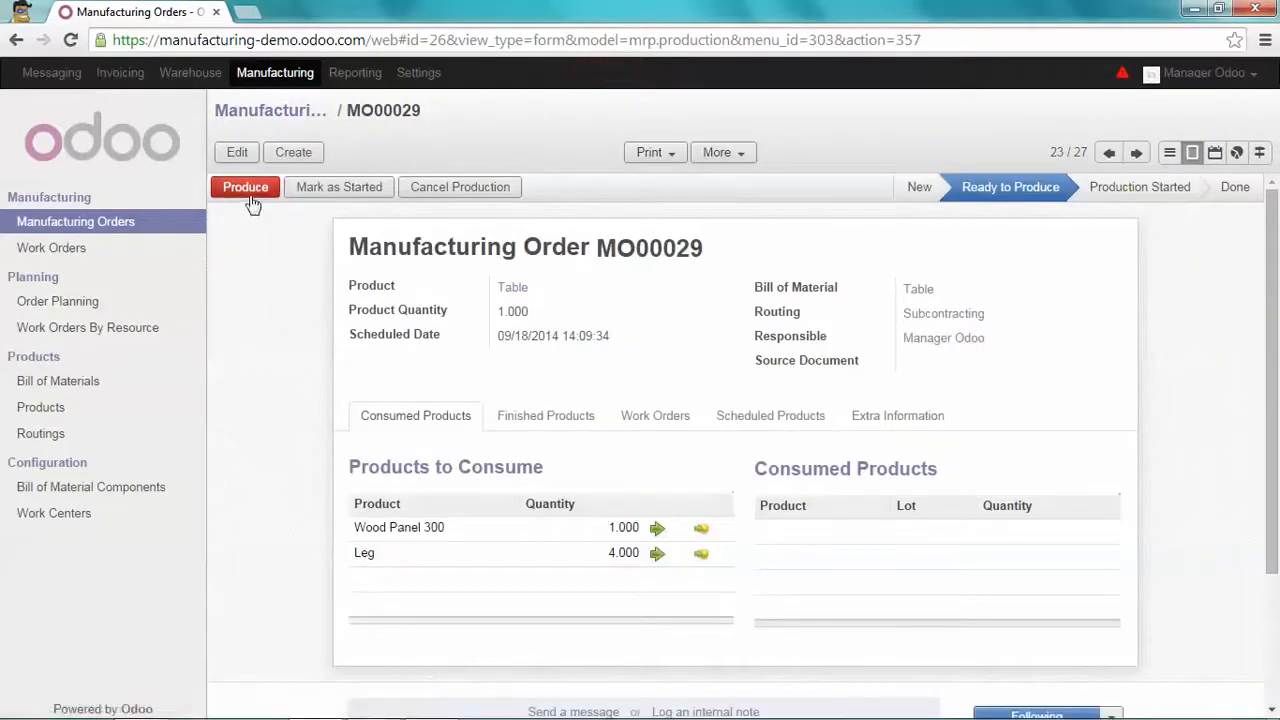
{"action": "mouse_move", "coordinate": [250, 193]}
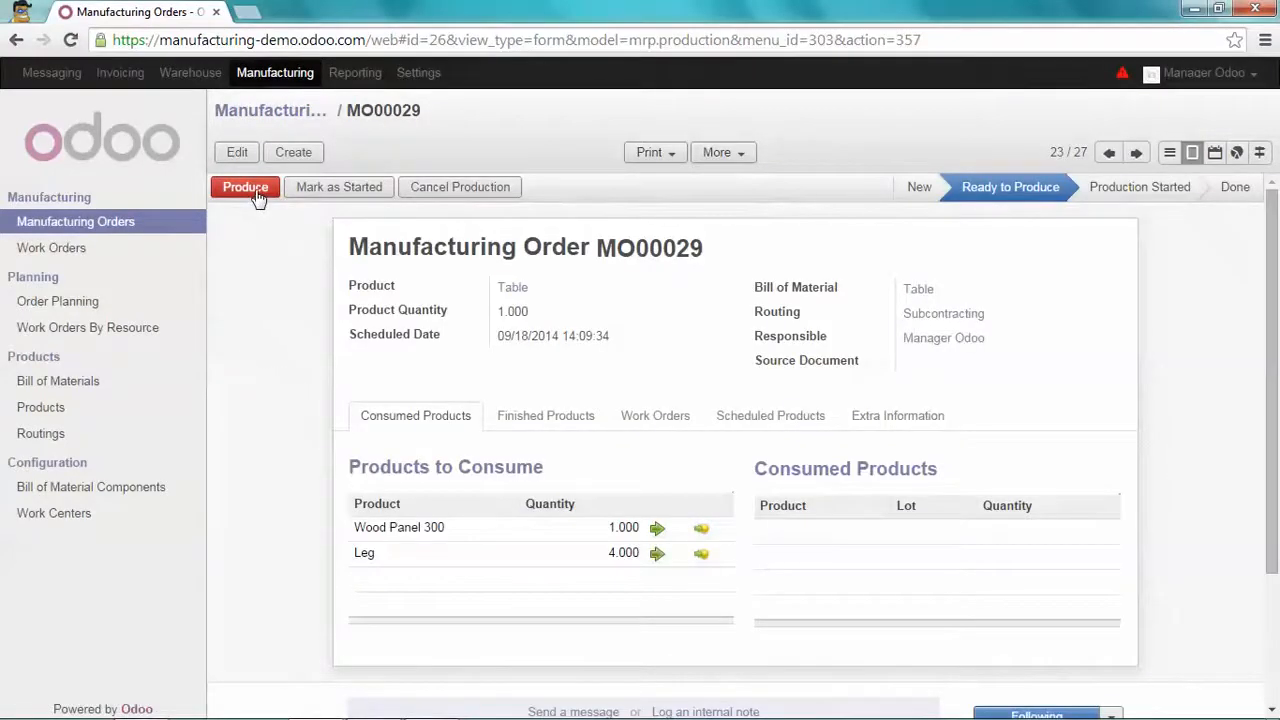
{"action": "left_click", "coordinate": [245, 187]}
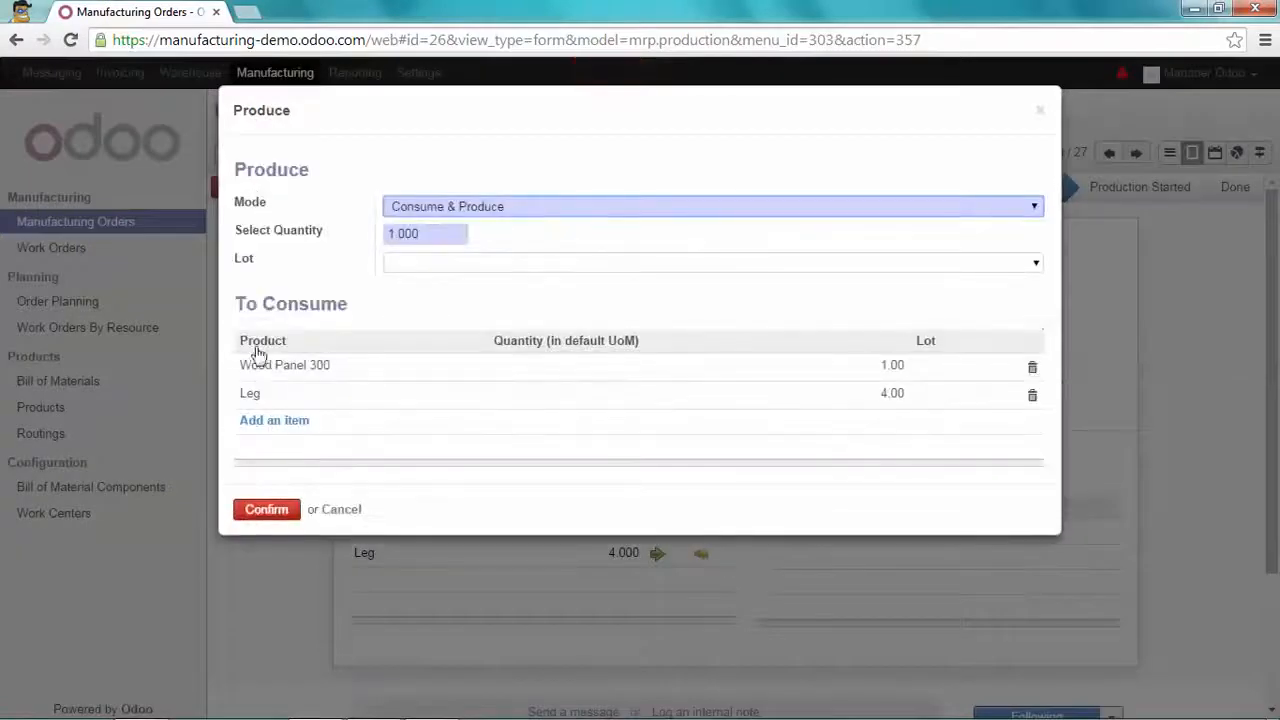
{"action": "left_click", "coordinate": [266, 509]}
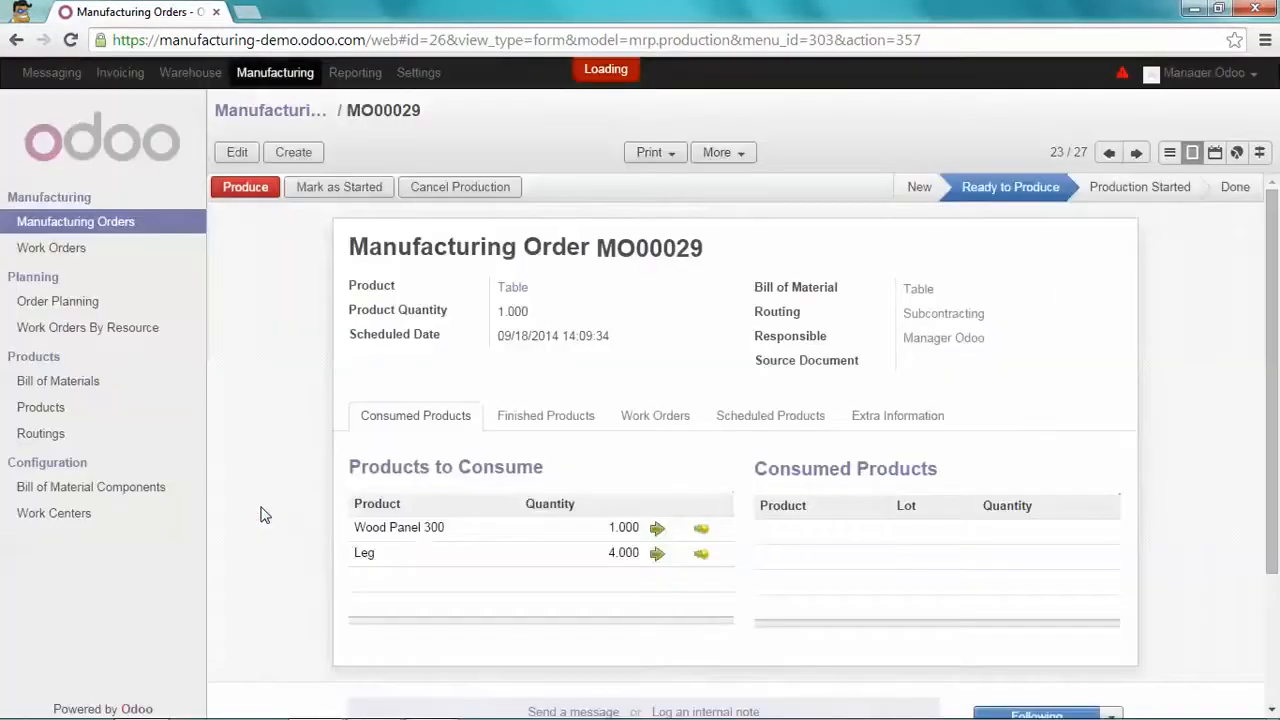
{"action": "left_click", "coordinate": [245, 187]}
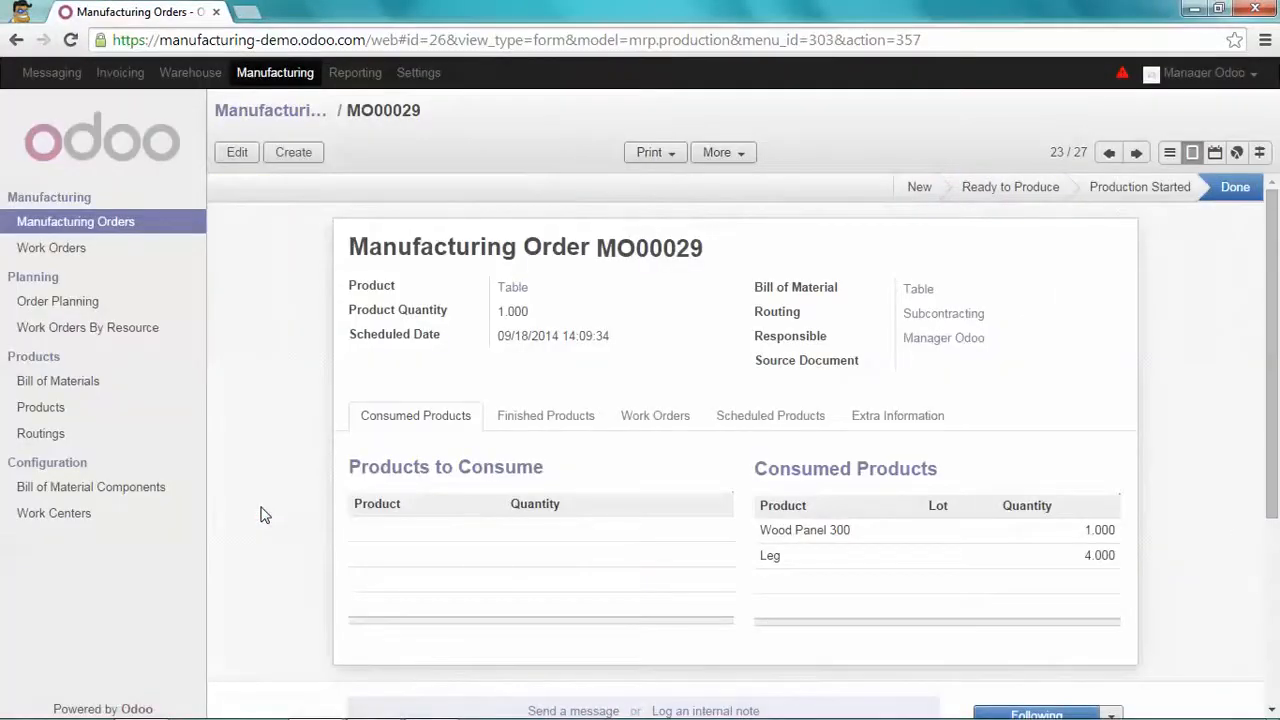